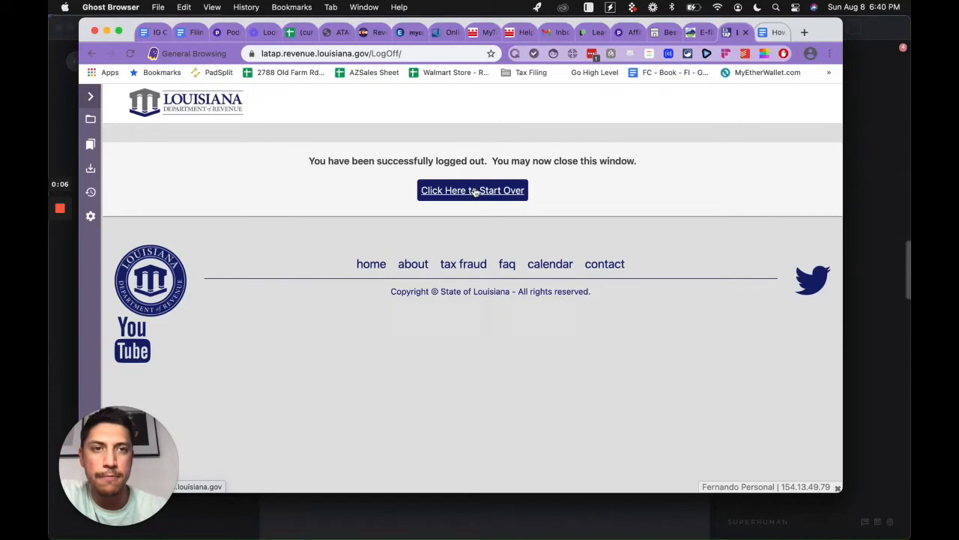
Restart from the logged-out page and sign in with the autofilled saved username and password.
{"action": "left_click", "coordinate": [472, 190]}
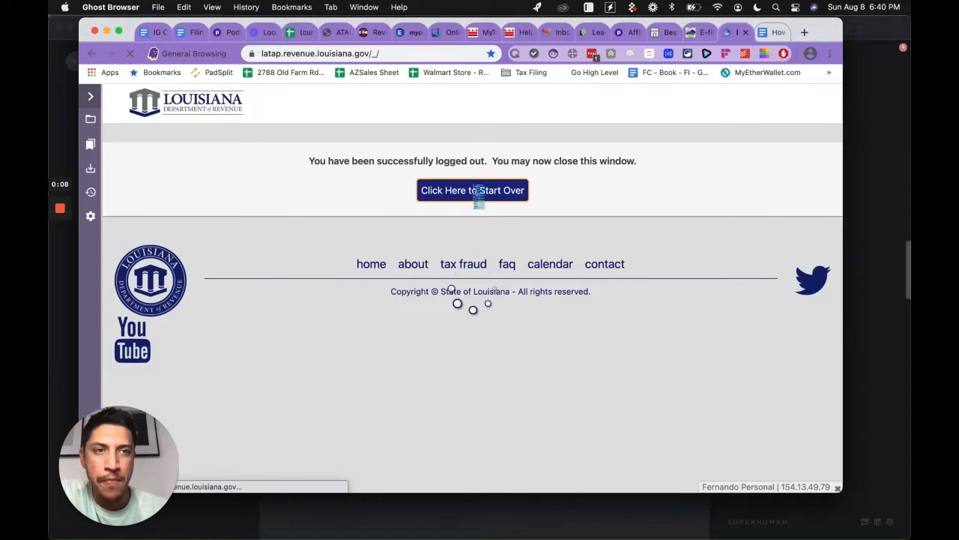
{"action": "left_click", "coordinate": [472, 189]}
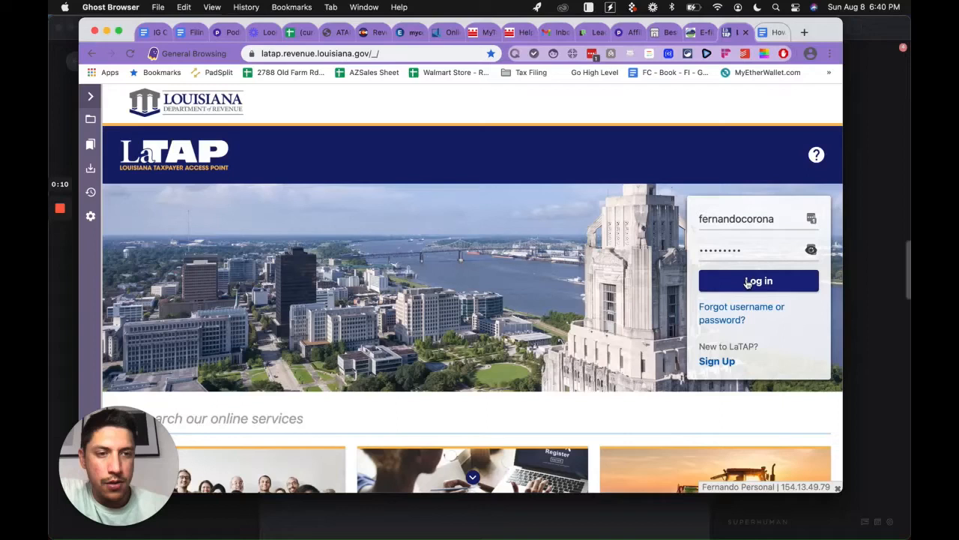
{"action": "mouse_move", "coordinate": [575, 195]}
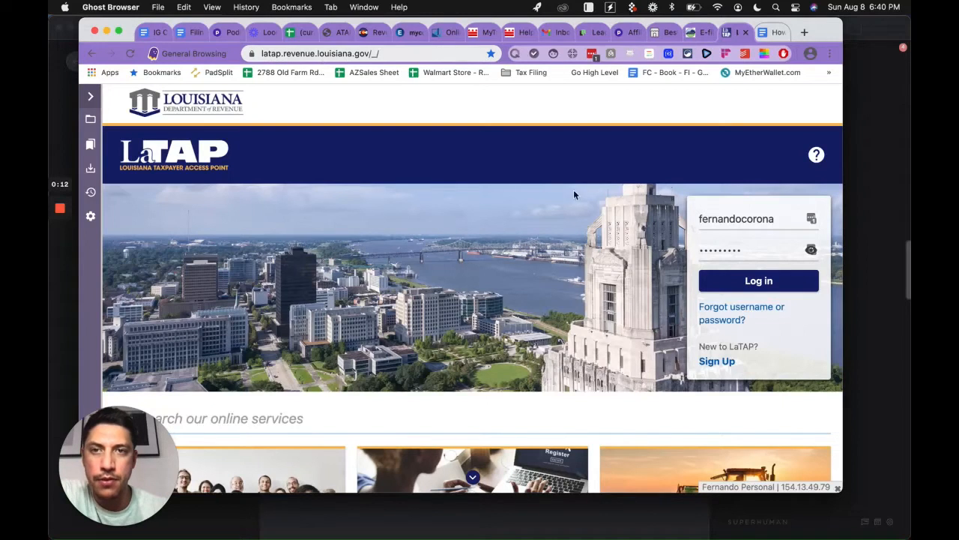
{"action": "mouse_move", "coordinate": [758, 281]}
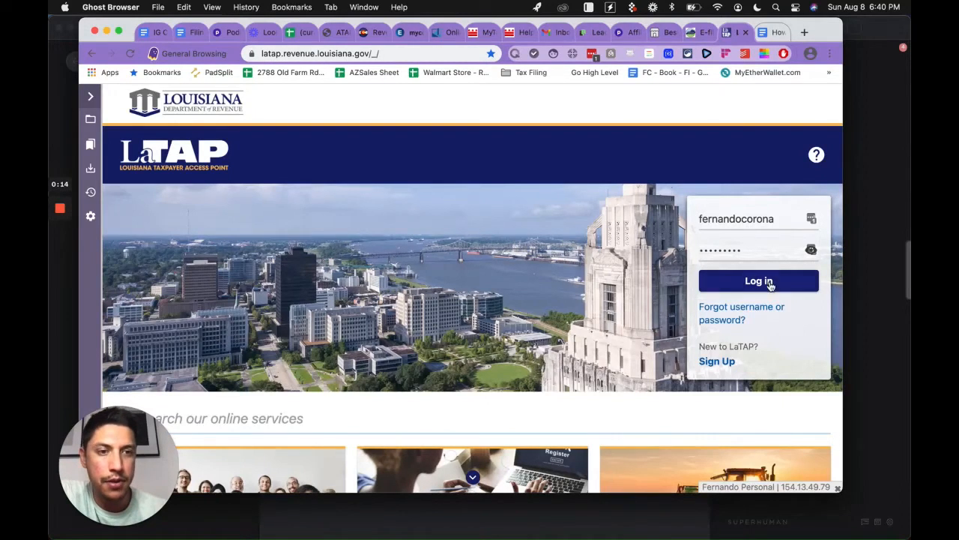
Submit the login and load the newest LaTAP security code email in Superhuman.
{"action": "left_click", "coordinate": [759, 280]}
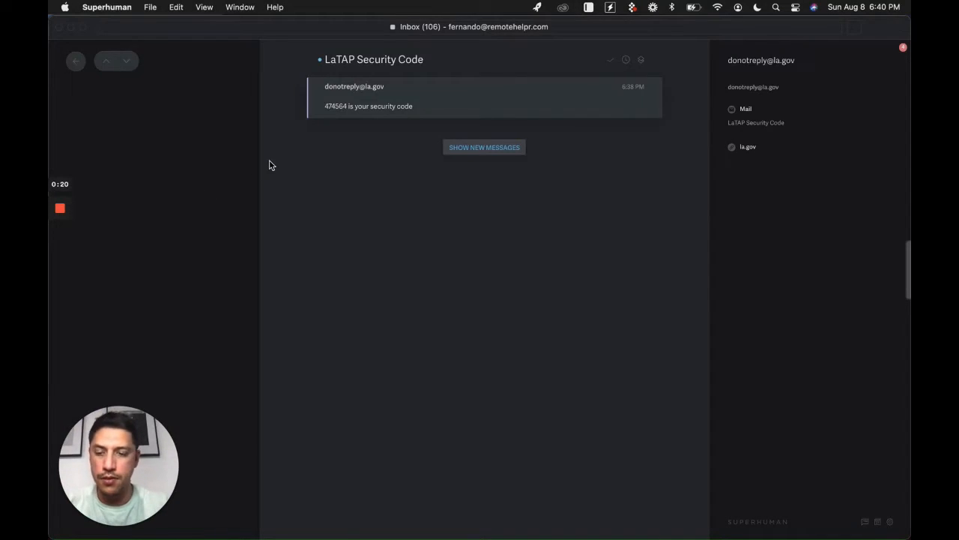
{"action": "left_click", "coordinate": [484, 147]}
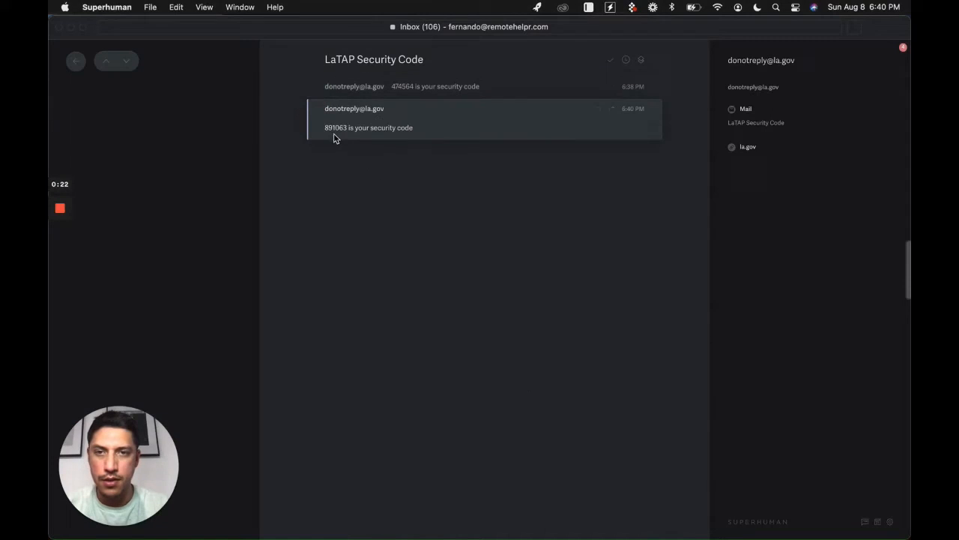
{"action": "double_click", "coordinate": [336, 127]}
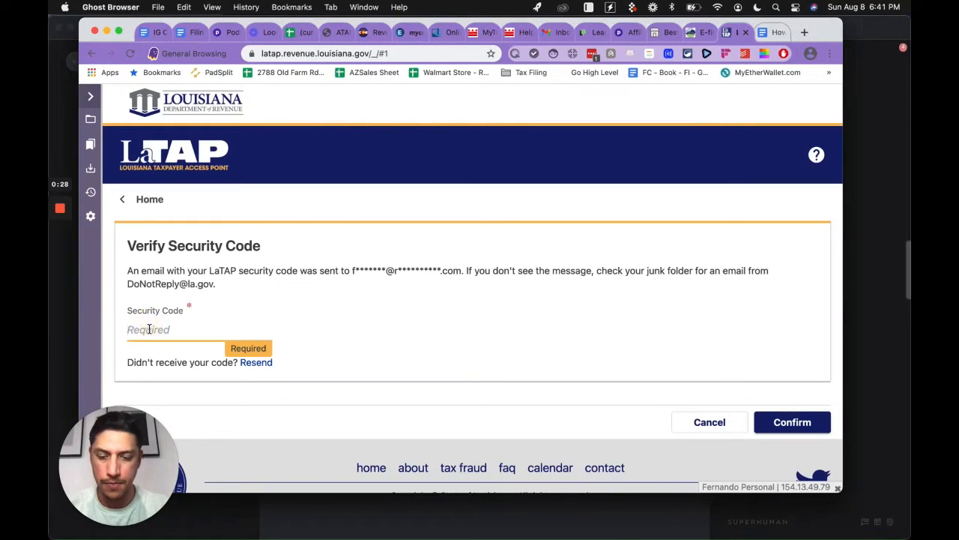
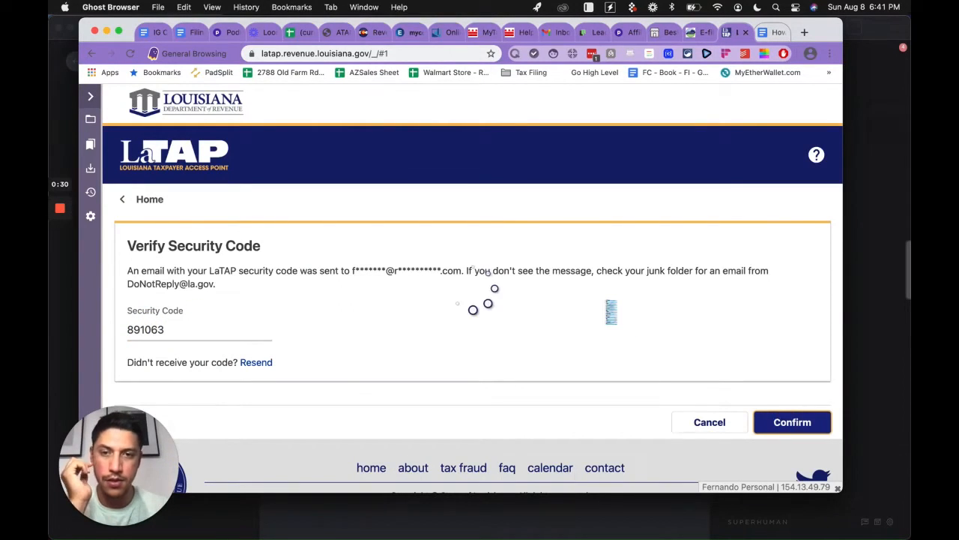
{"action": "left_click", "coordinate": [792, 421]}
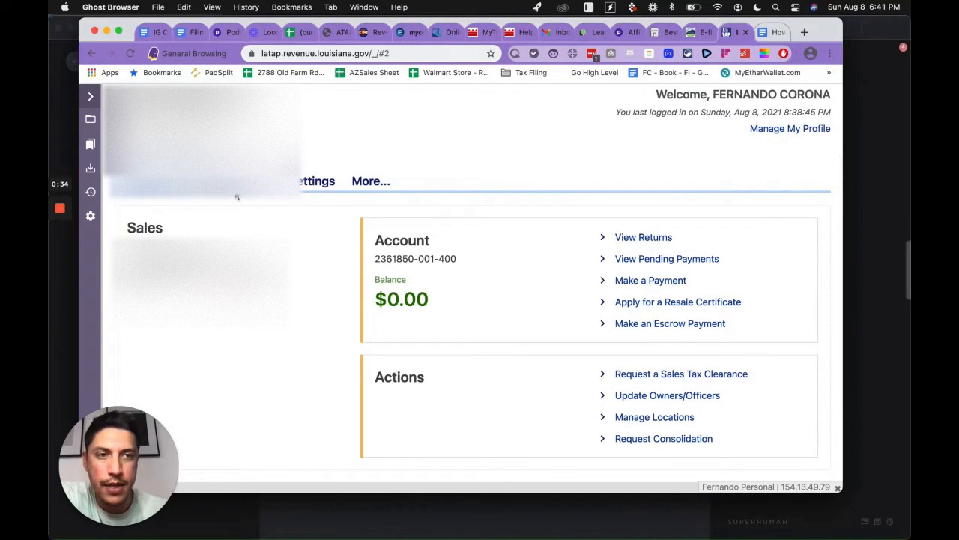
Start the Jul-31-2021 return from Action Center and answer No to motor vehicle leasing.
{"action": "left_click", "coordinate": [221, 210]}
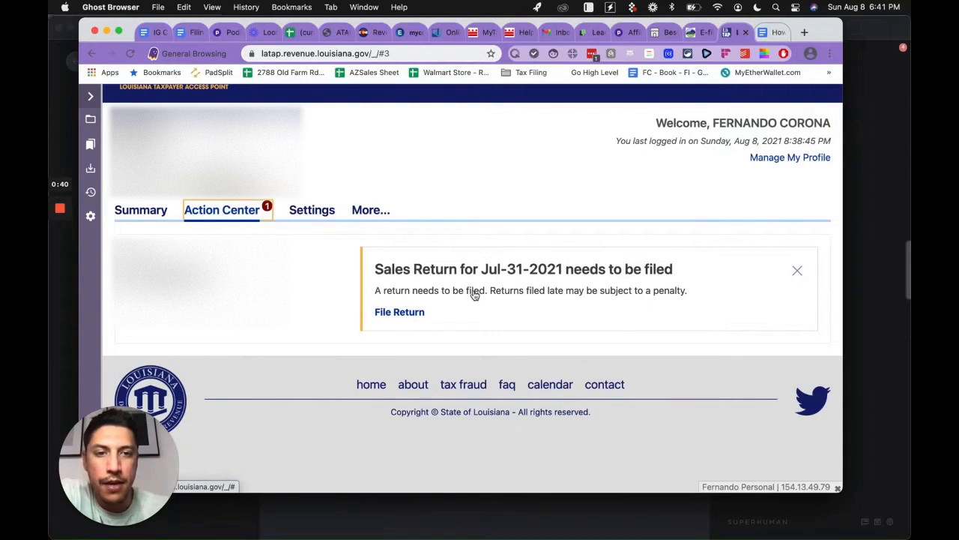
{"action": "left_click", "coordinate": [400, 311]}
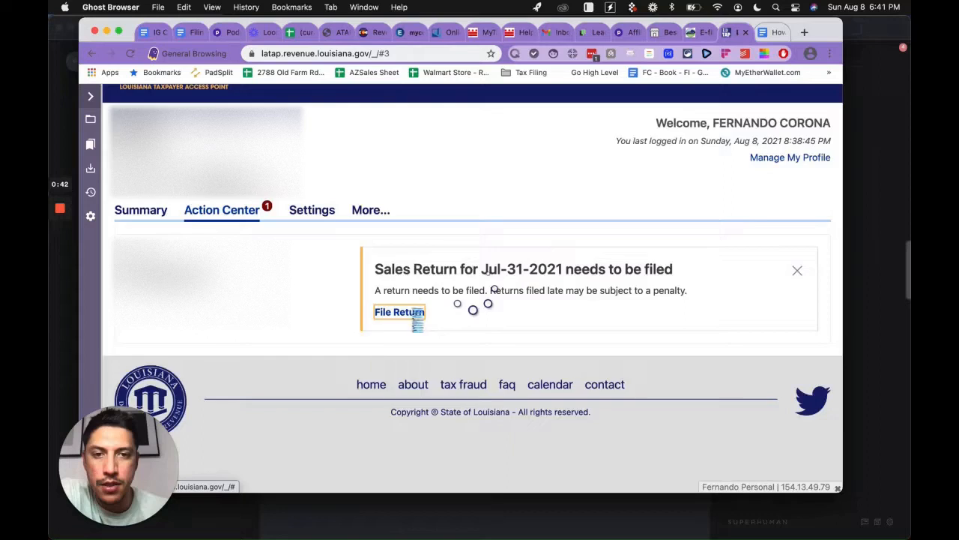
{"action": "left_click", "coordinate": [399, 312]}
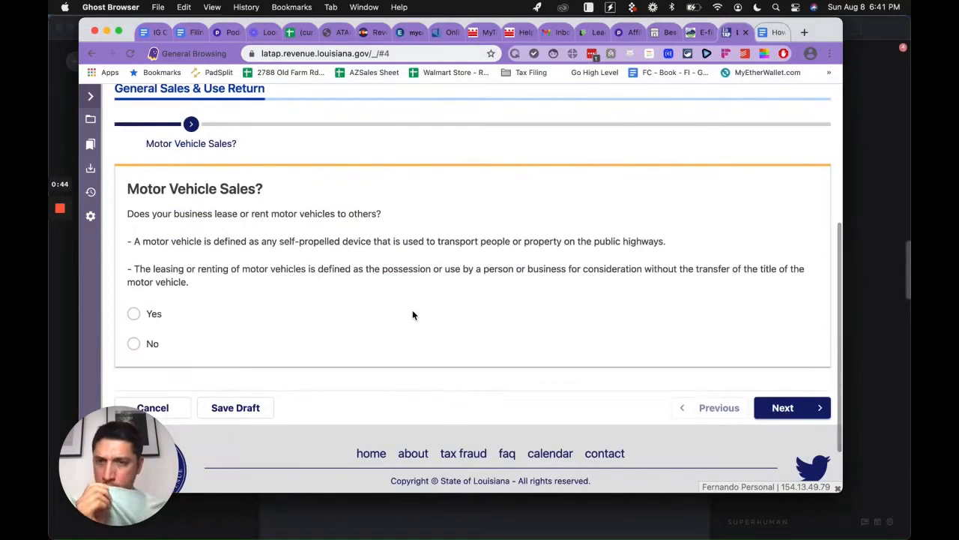
{"action": "left_click", "coordinate": [133, 343]}
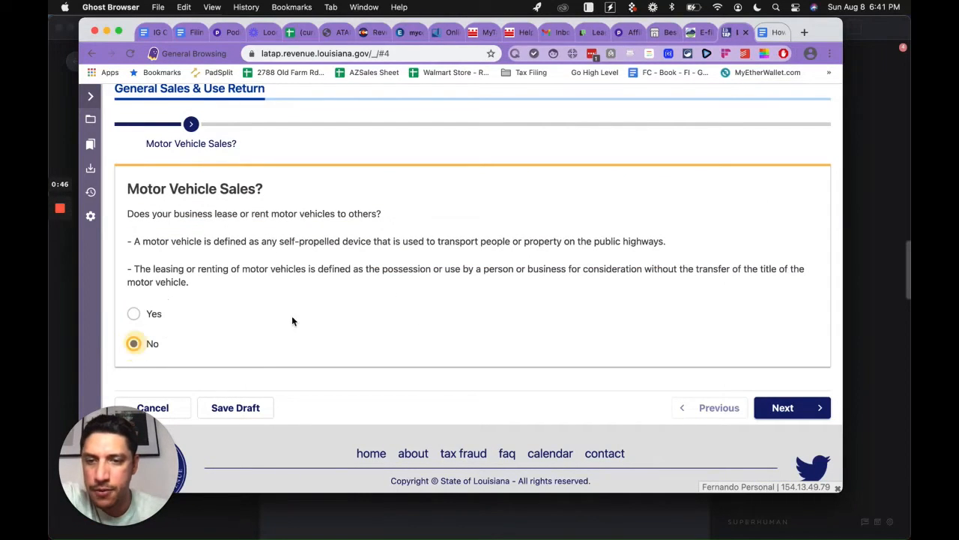
Advance to the General Sales & Use Tax page and scroll down to the FEIN fields.
{"action": "left_click", "coordinate": [783, 407]}
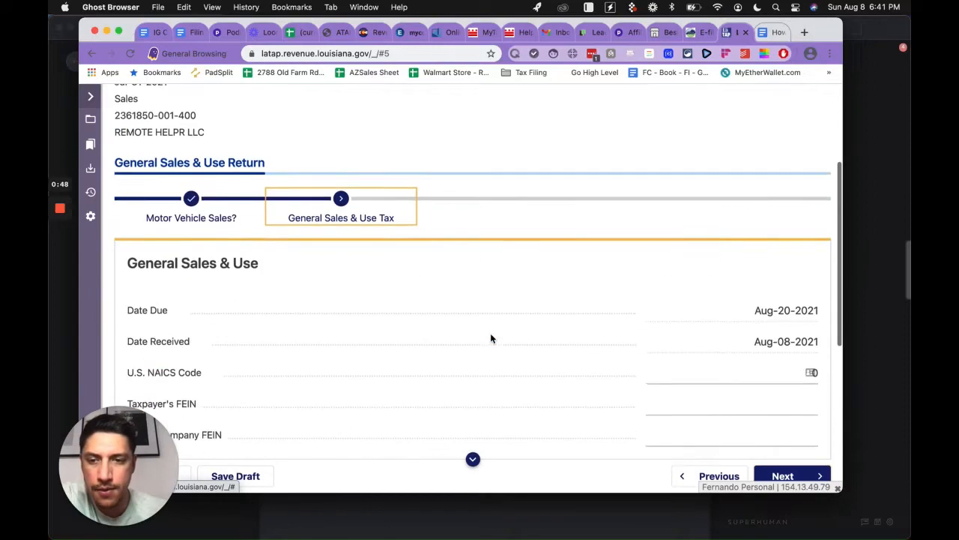
{"action": "scroll", "scroll_direction": "down", "scroll_amount": 3}
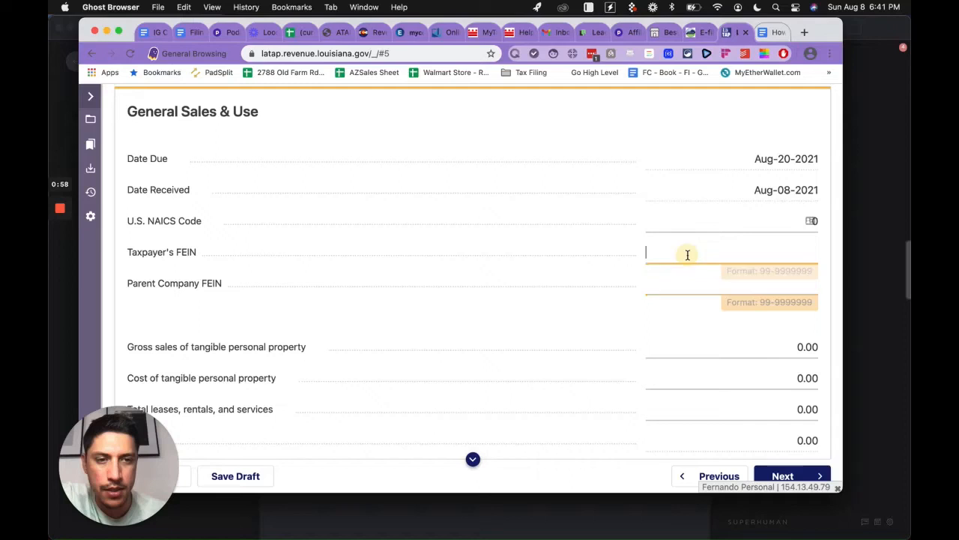
{"action": "scroll", "scroll_direction": "down", "scroll_amount": 3}
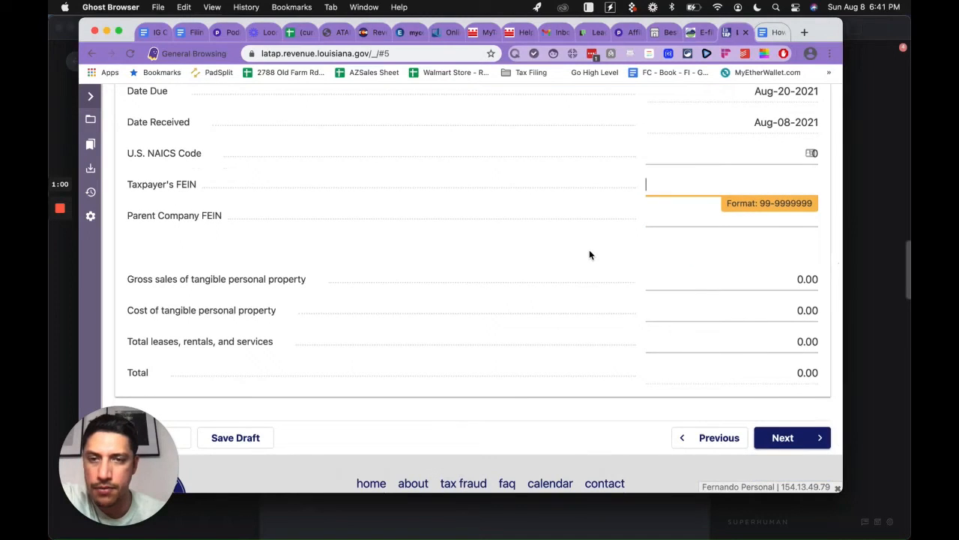
{"action": "mouse_move", "coordinate": [578, 253]}
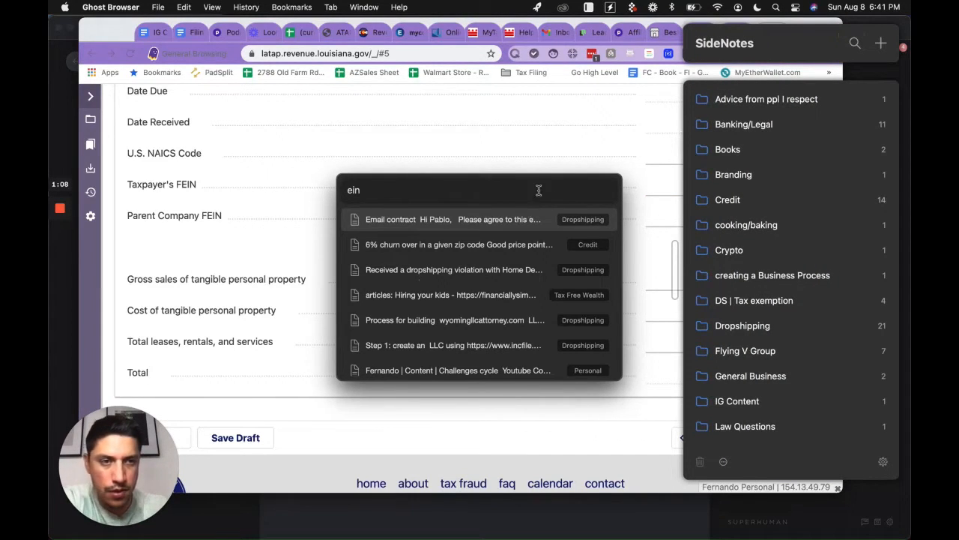
Find and copy the LLC's FEIN from the Sales tax IDs note in SideNotes.
{"action": "scroll", "scroll_direction": "down", "scroll_amount": 3}
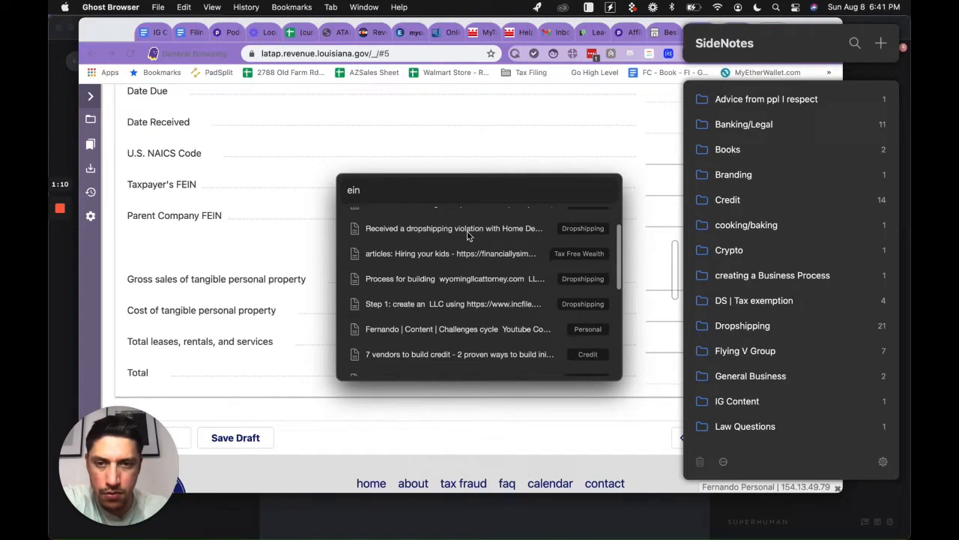
{"action": "scroll", "scroll_direction": "down", "scroll_amount": 3}
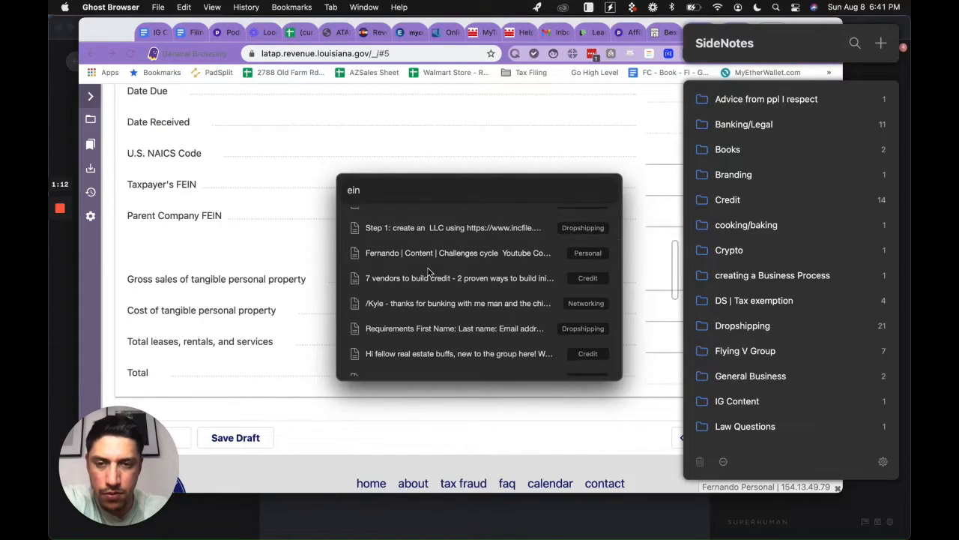
{"action": "scroll", "scroll_direction": "down", "scroll_amount": 3}
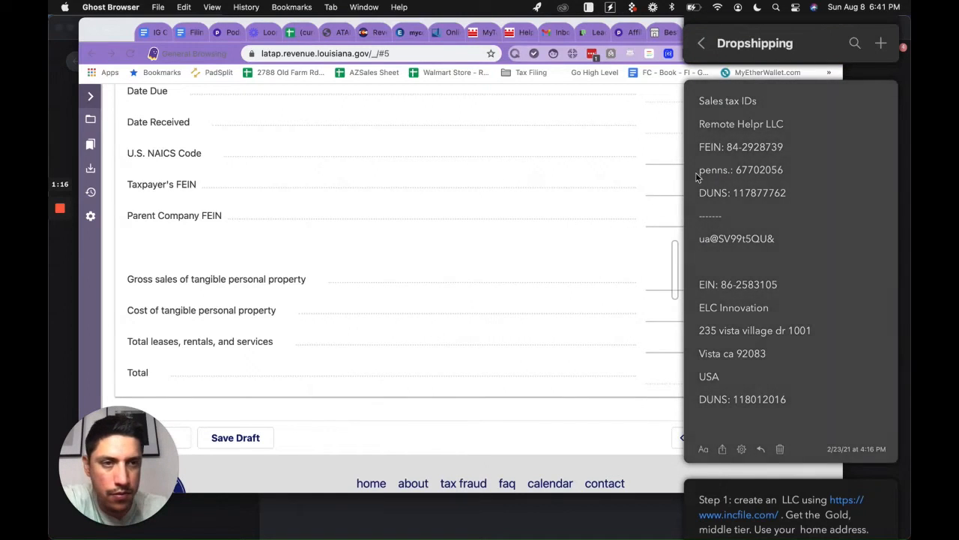
{"action": "double_click", "coordinate": [755, 147]}
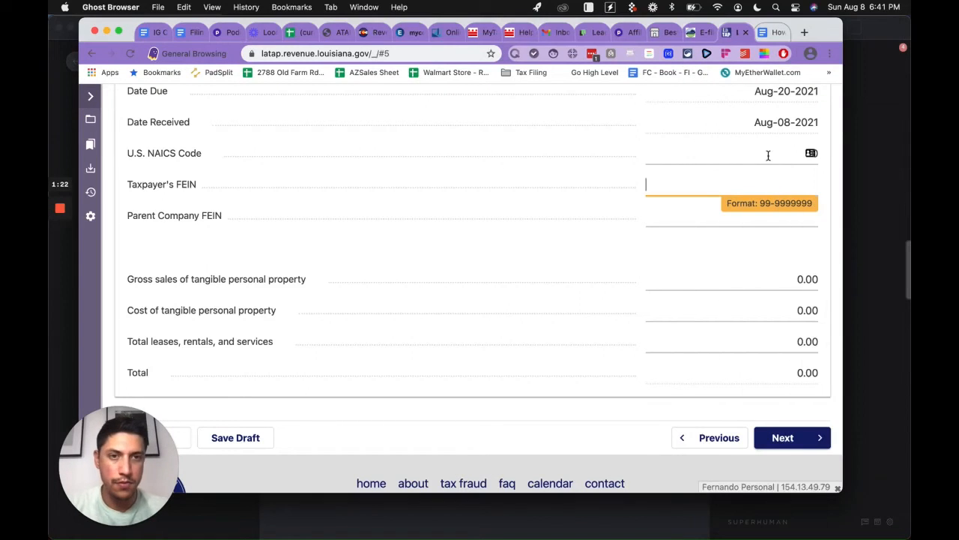
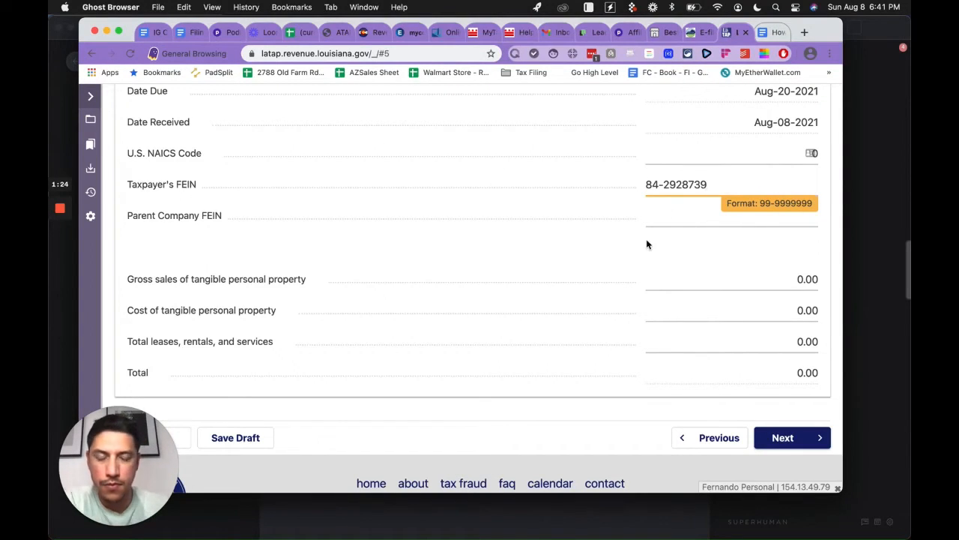
{"action": "scroll", "scroll_direction": "down", "scroll_amount": 3}
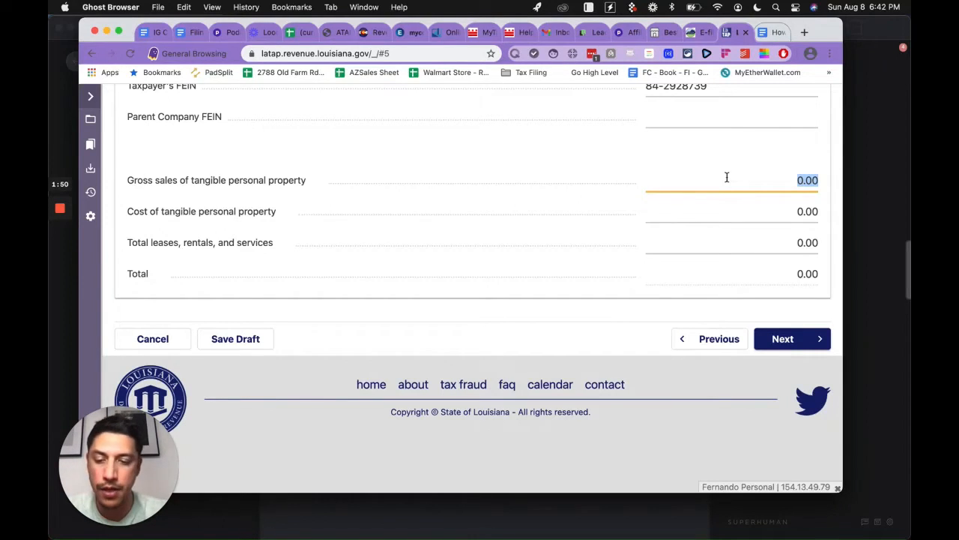
Enter gross sales of 1,000.00 and cost of tangible personal property as 700.00.
{"action": "type", "text": "10900"}
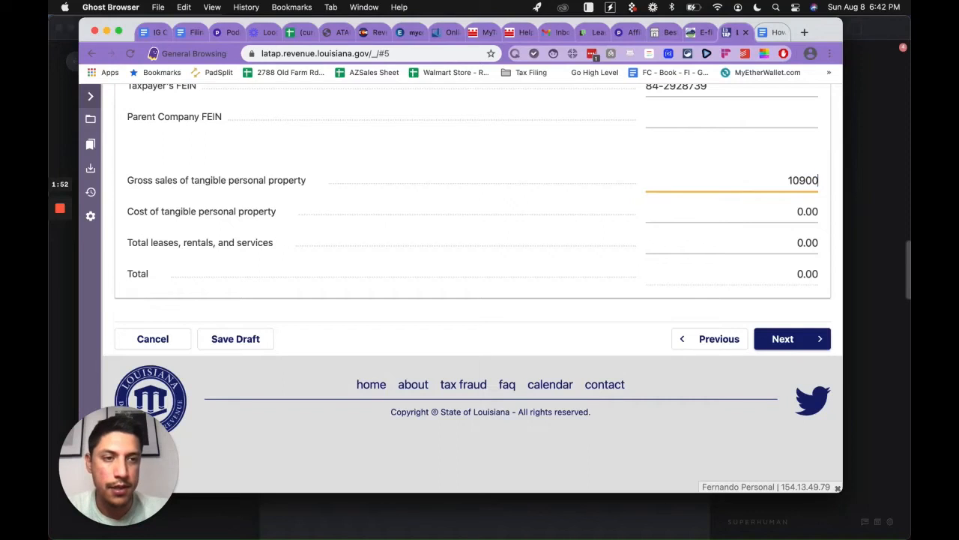
{"action": "key", "text": "Backspace"}
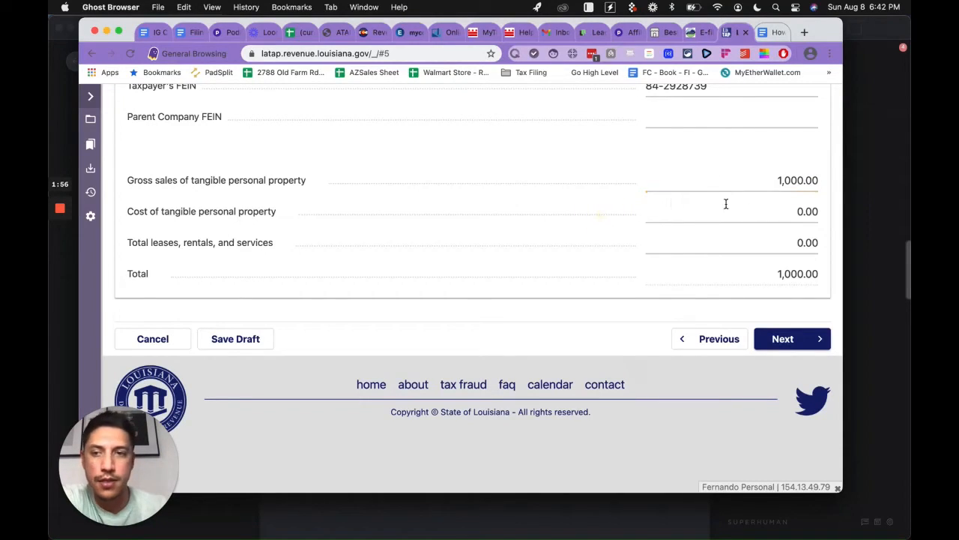
{"action": "left_click", "coordinate": [807, 211]}
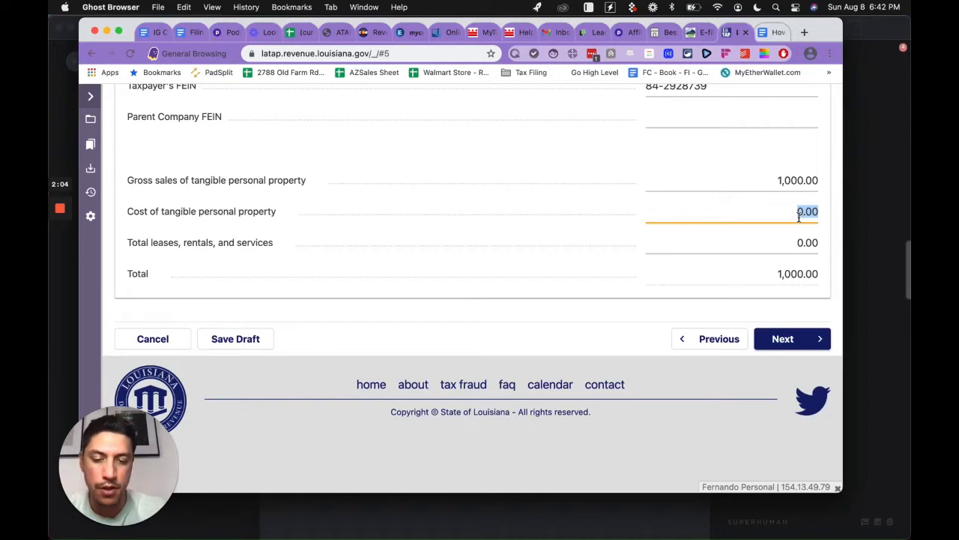
{"action": "type", "text": "7"}
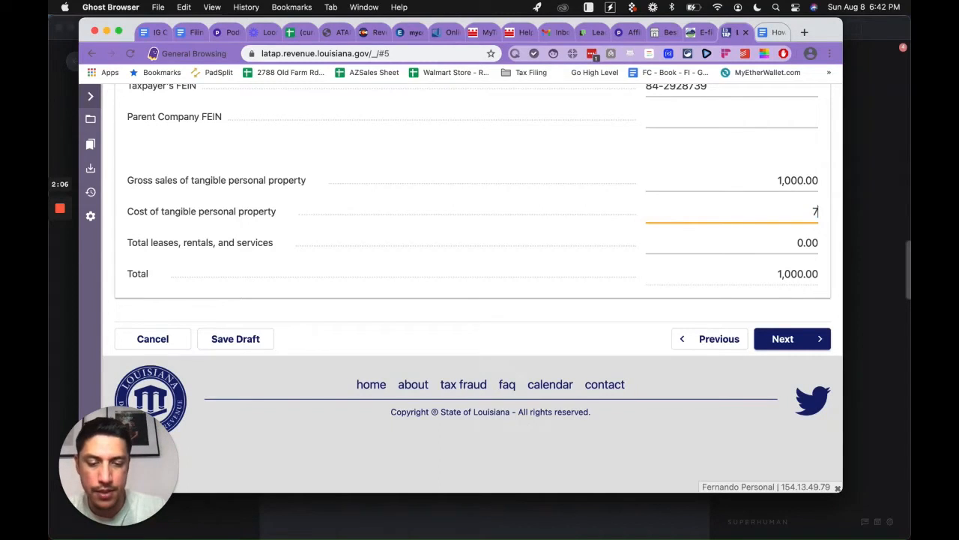
{"action": "type", "text": "00.00"}
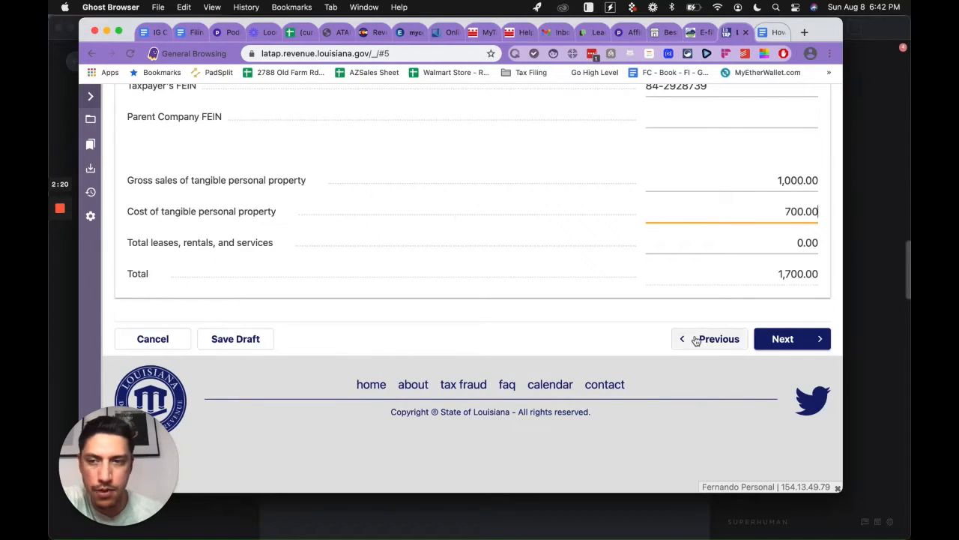
{"action": "mouse_move", "coordinate": [783, 230]}
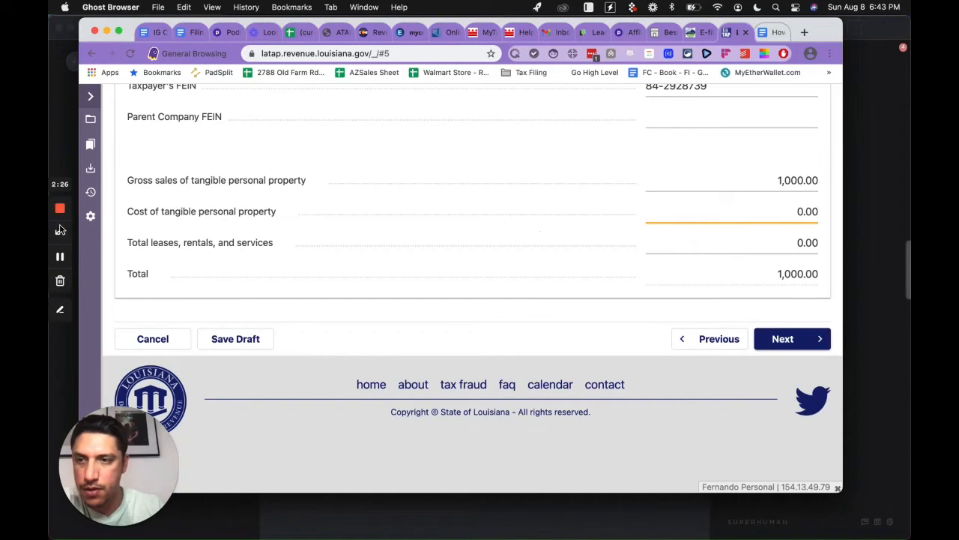
{"action": "mouse_move", "coordinate": [355, 225]}
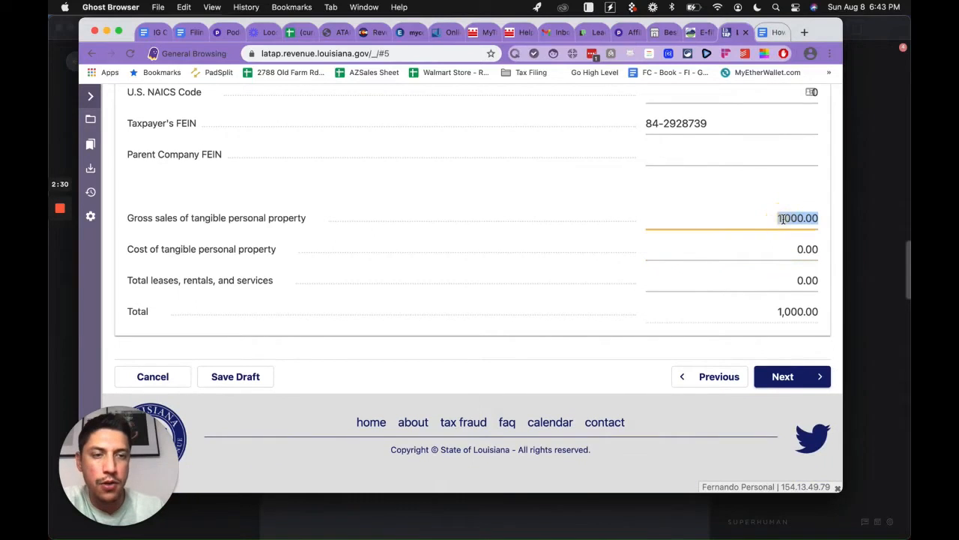
{"action": "mouse_move", "coordinate": [418, 216]}
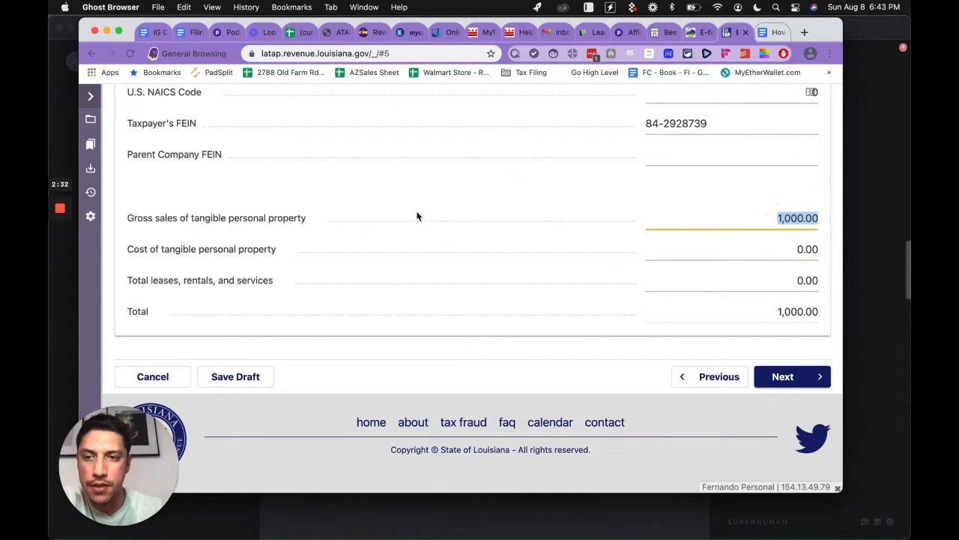
{"action": "mouse_move", "coordinate": [735, 323]}
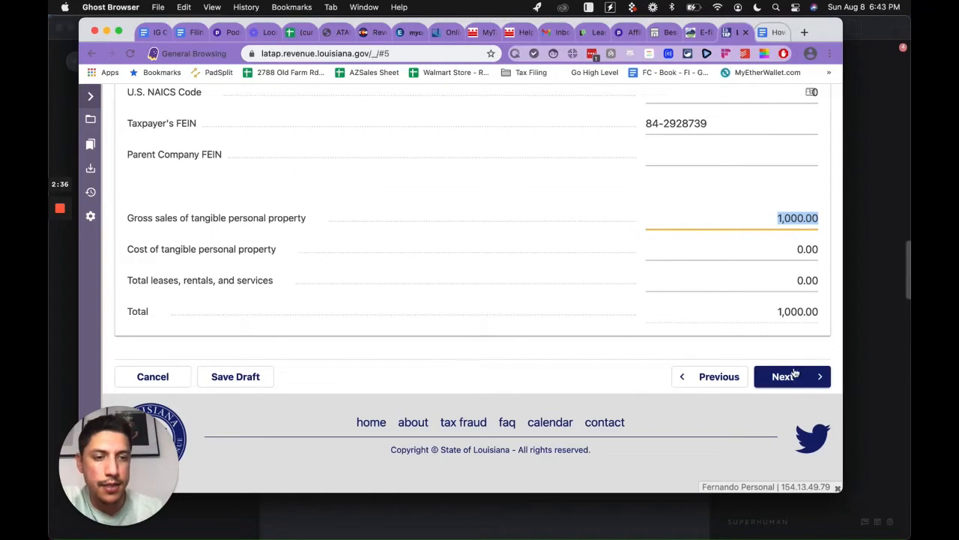
Answer Yes to having allowable deductions and continue to the Schedule A form.
{"action": "left_click", "coordinate": [785, 376]}
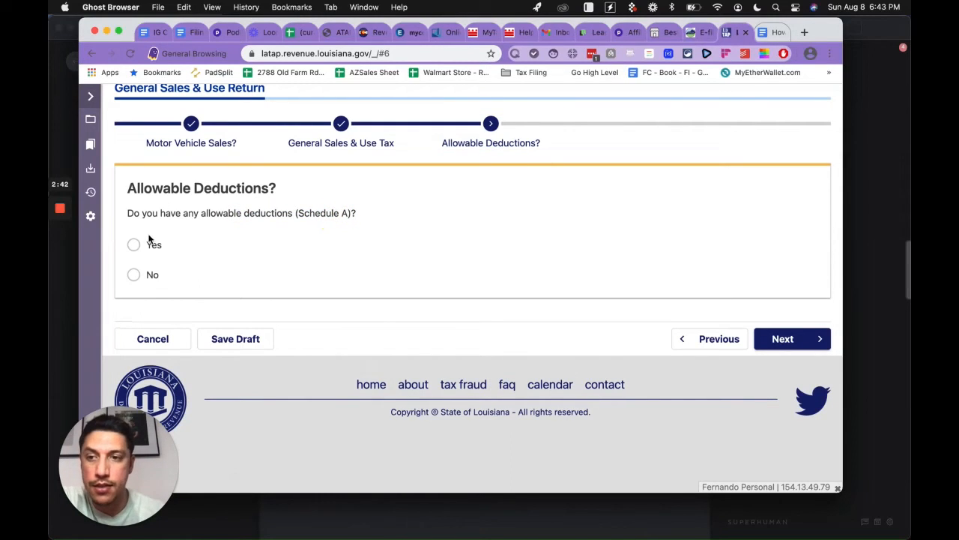
{"action": "left_click", "coordinate": [133, 244]}
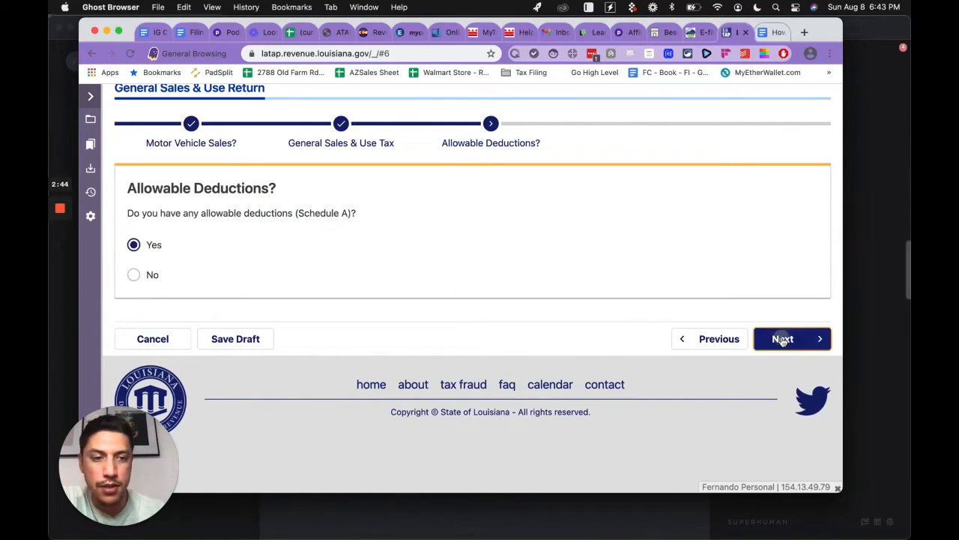
{"action": "left_click", "coordinate": [782, 338]}
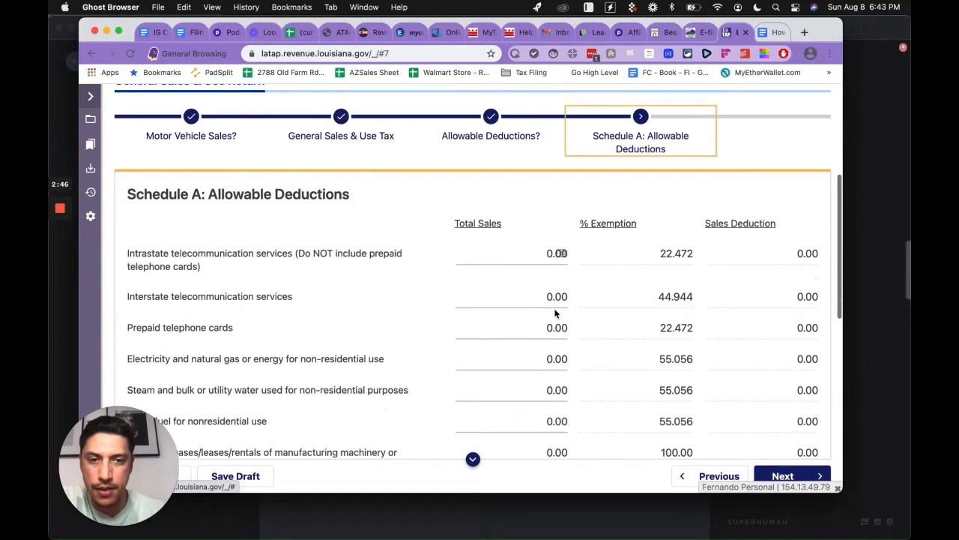
Claim 1,000.00 of sales for resale on Schedule A and continue.
{"action": "scroll", "scroll_direction": "down", "scroll_amount": 3}
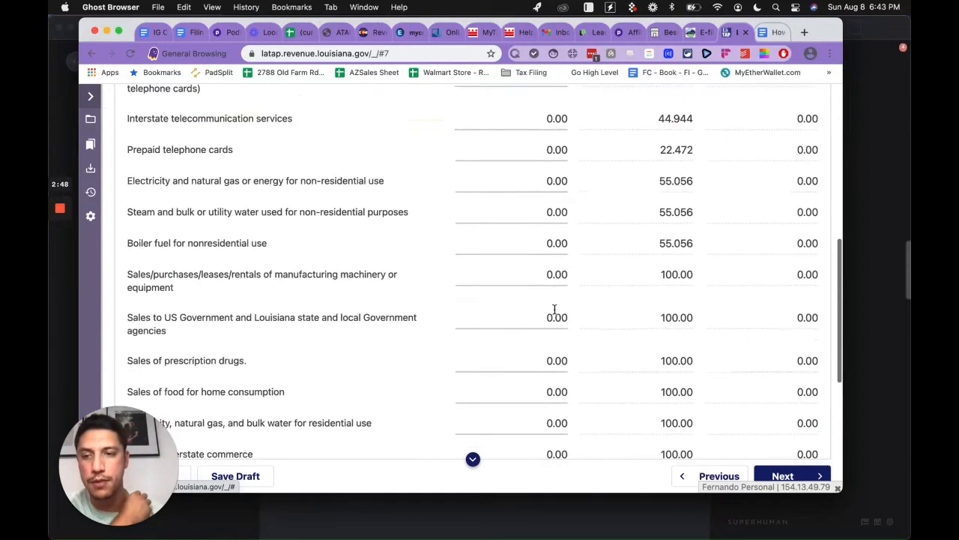
{"action": "scroll", "scroll_direction": "up", "scroll_amount": 3}
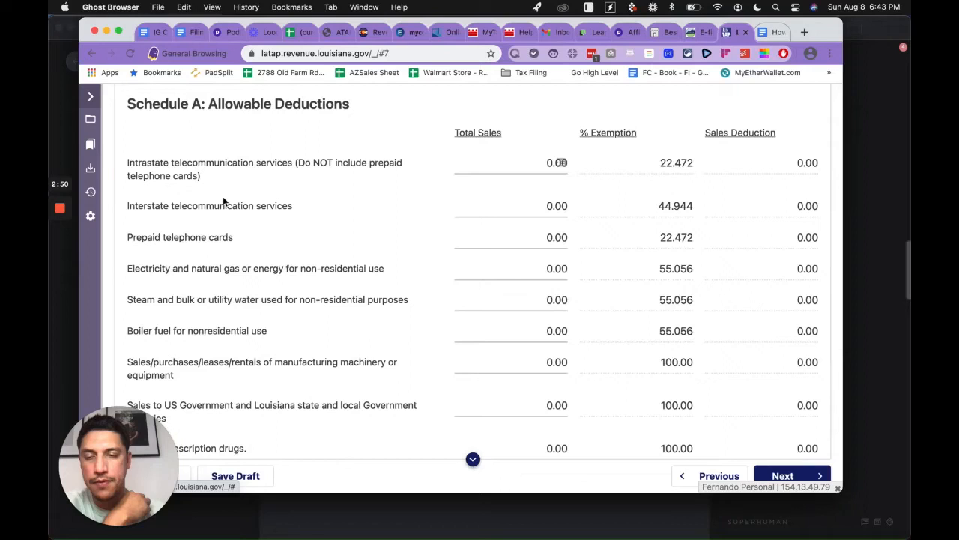
{"action": "scroll", "scroll_direction": "down", "scroll_amount": 3}
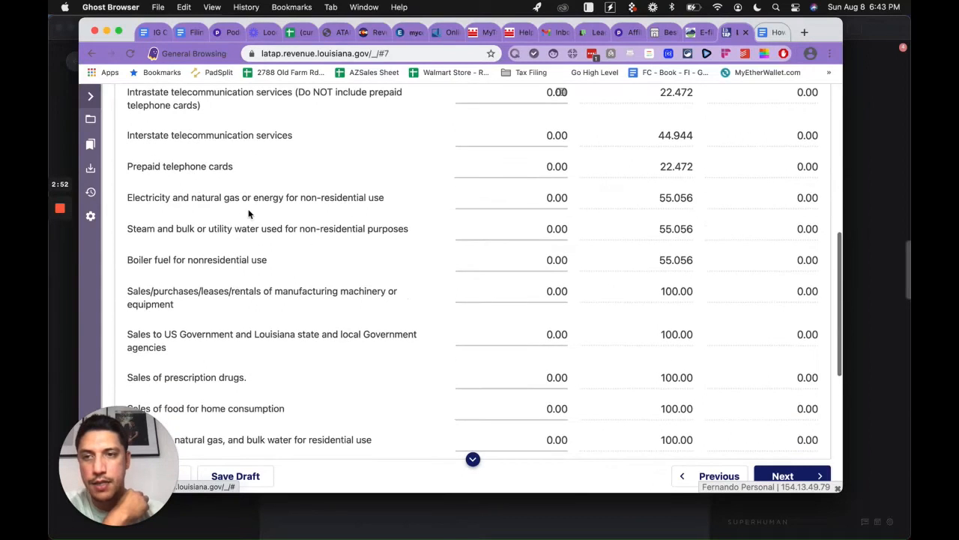
{"action": "scroll", "scroll_direction": "down", "scroll_amount": 3}
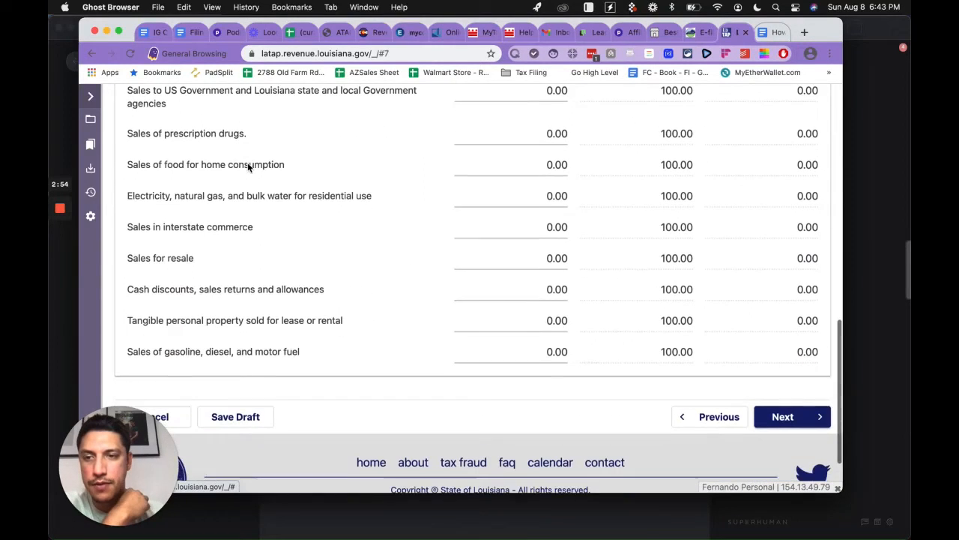
{"action": "double_click", "coordinate": [159, 257]}
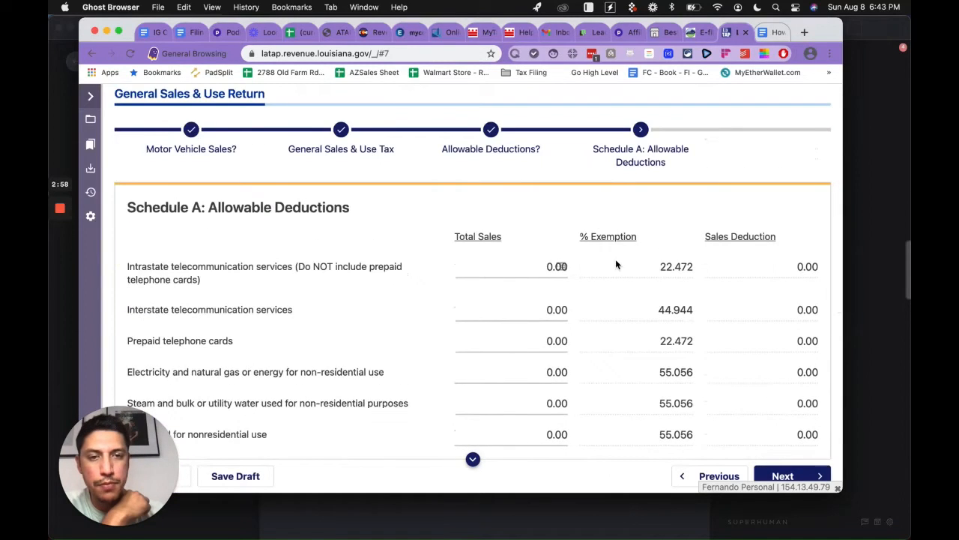
{"action": "scroll", "scroll_direction": "down", "scroll_amount": 3}
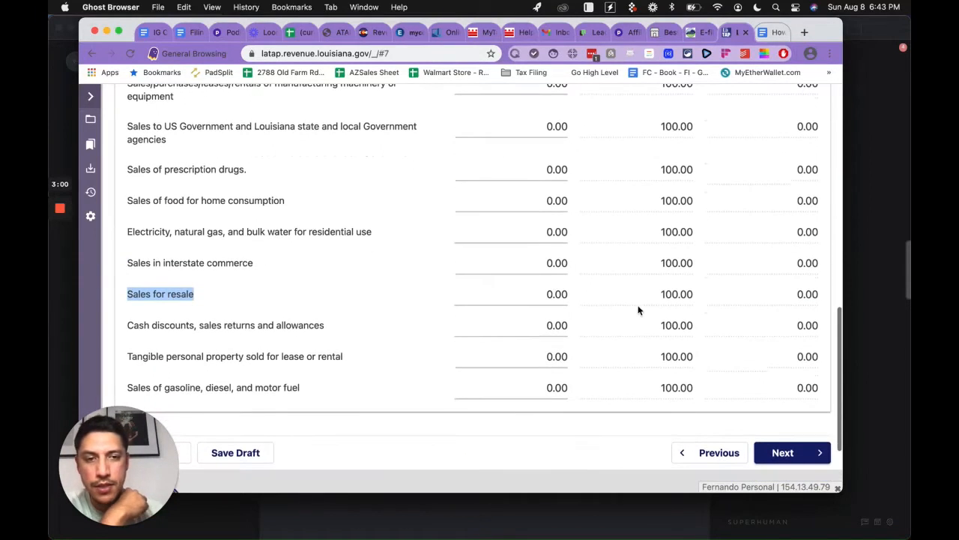
{"action": "left_click", "coordinate": [557, 294]}
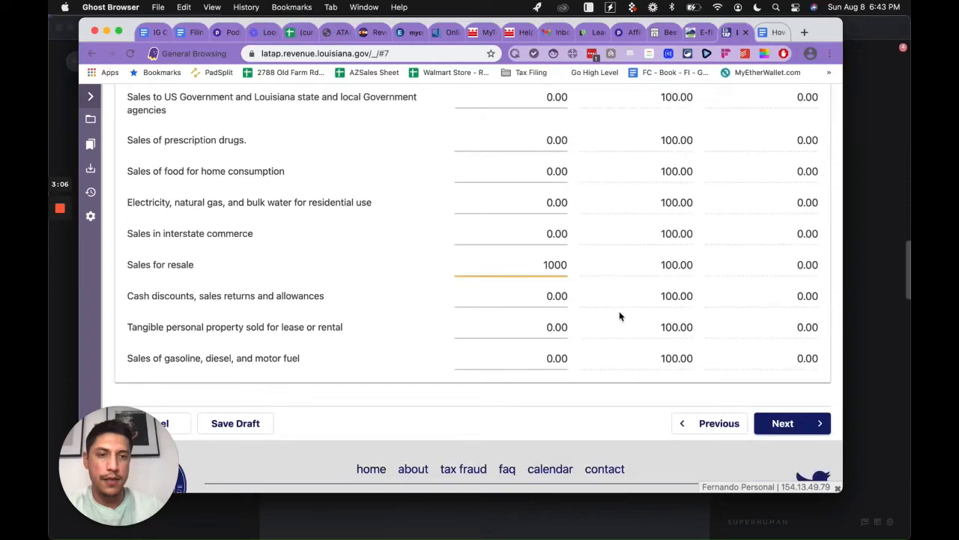
{"action": "scroll", "scroll_direction": "down", "scroll_amount": 3}
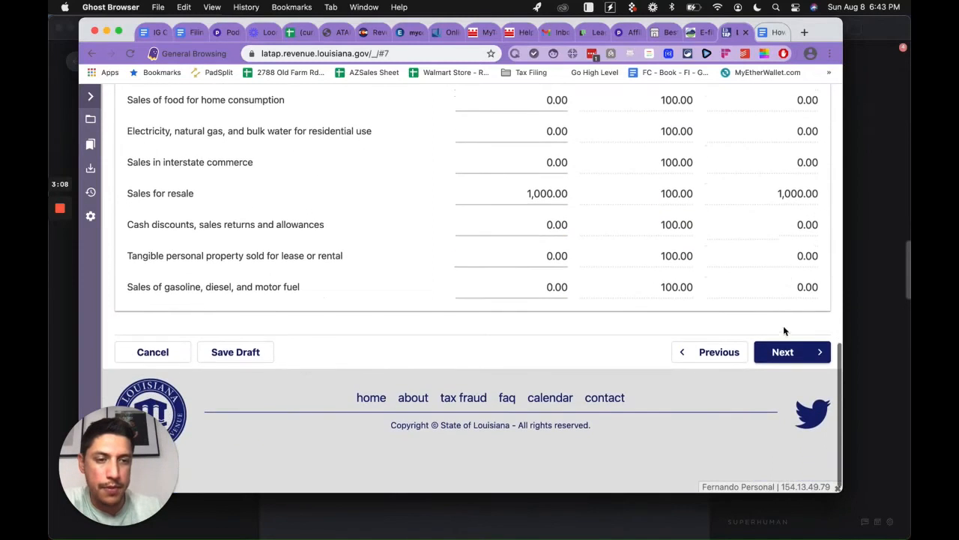
{"action": "left_click", "coordinate": [783, 352]}
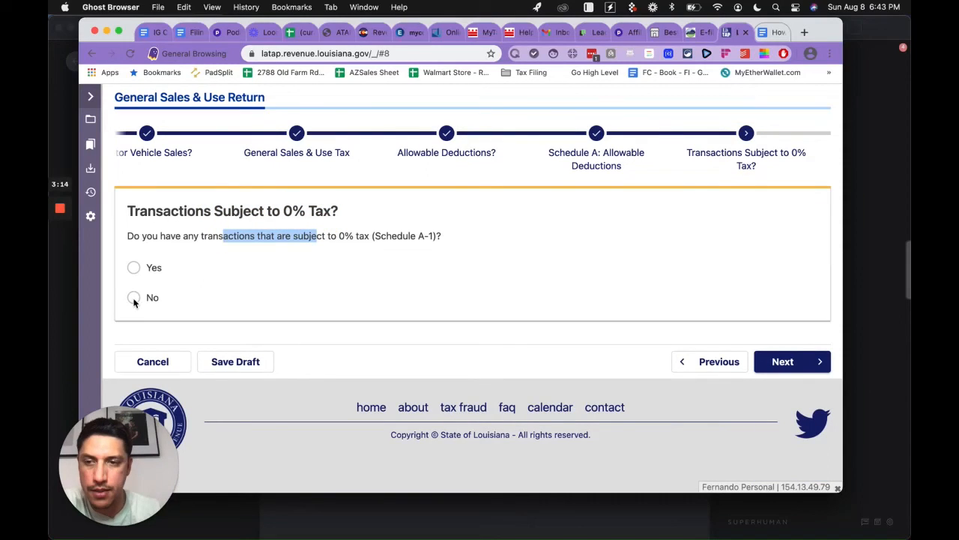
Answer No to 0% tax transactions and check lines 12–16 show 0.00 total due.
{"action": "left_click", "coordinate": [133, 298]}
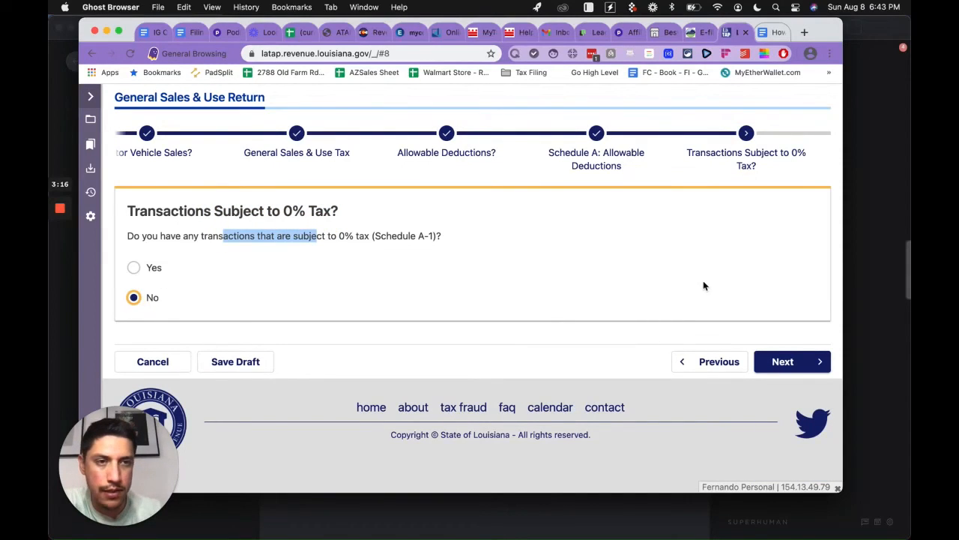
{"action": "left_click", "coordinate": [783, 361]}
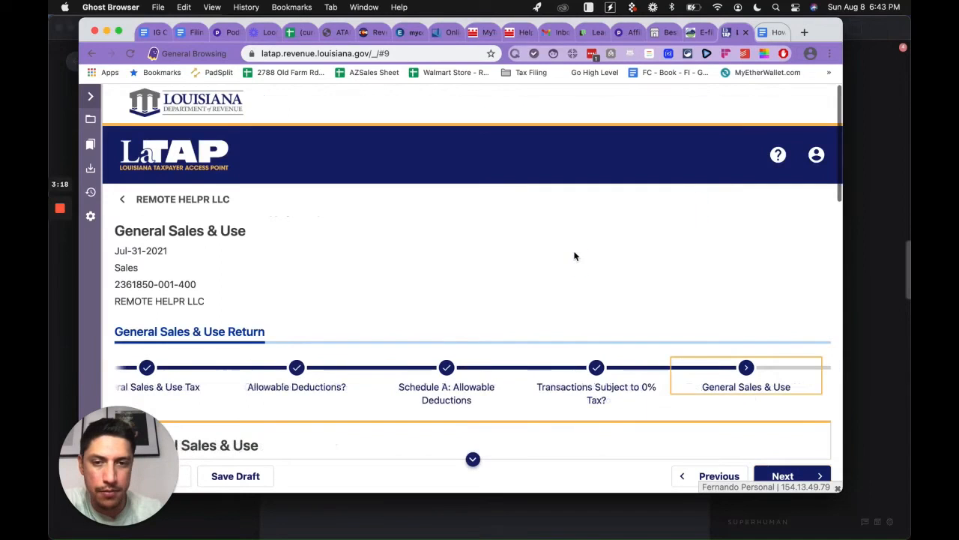
{"action": "scroll", "scroll_direction": "down", "scroll_amount": 3}
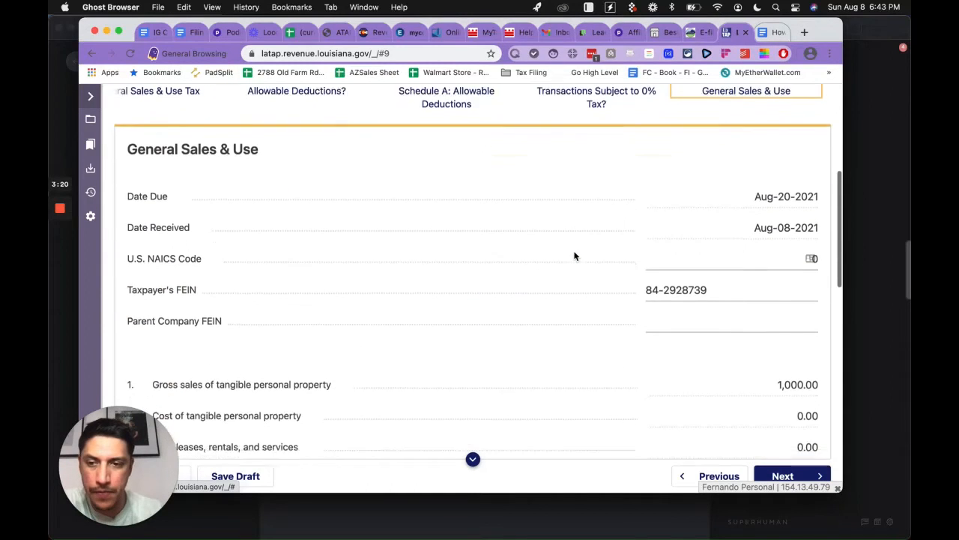
{"action": "scroll", "scroll_direction": "down", "scroll_amount": 3}
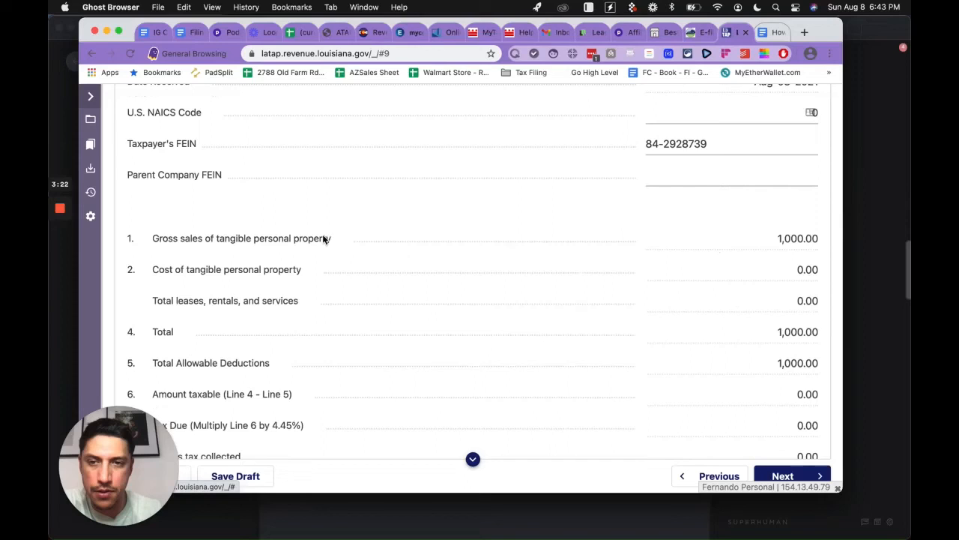
{"action": "scroll", "scroll_direction": "down", "scroll_amount": 3}
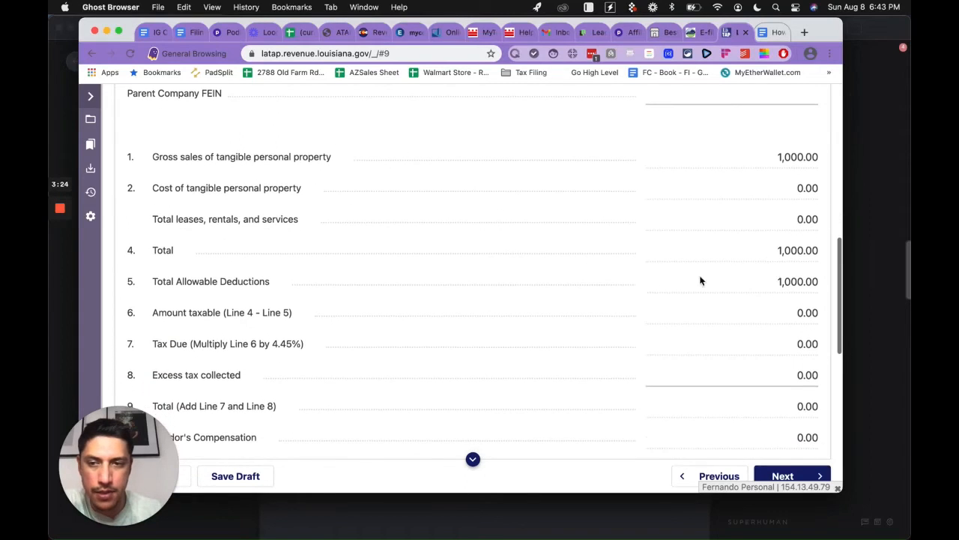
{"action": "scroll", "scroll_direction": "down", "scroll_amount": 3}
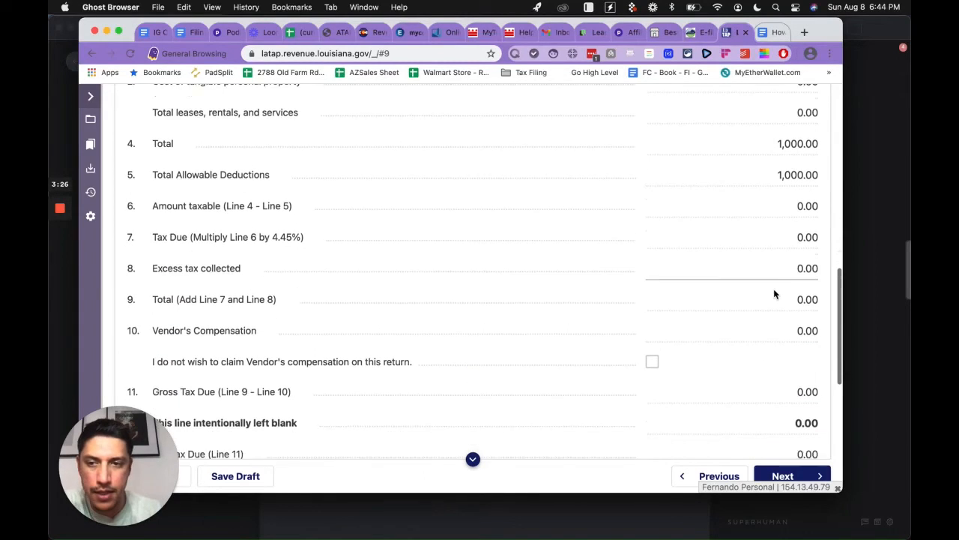
{"action": "scroll", "scroll_direction": "down", "scroll_amount": 3}
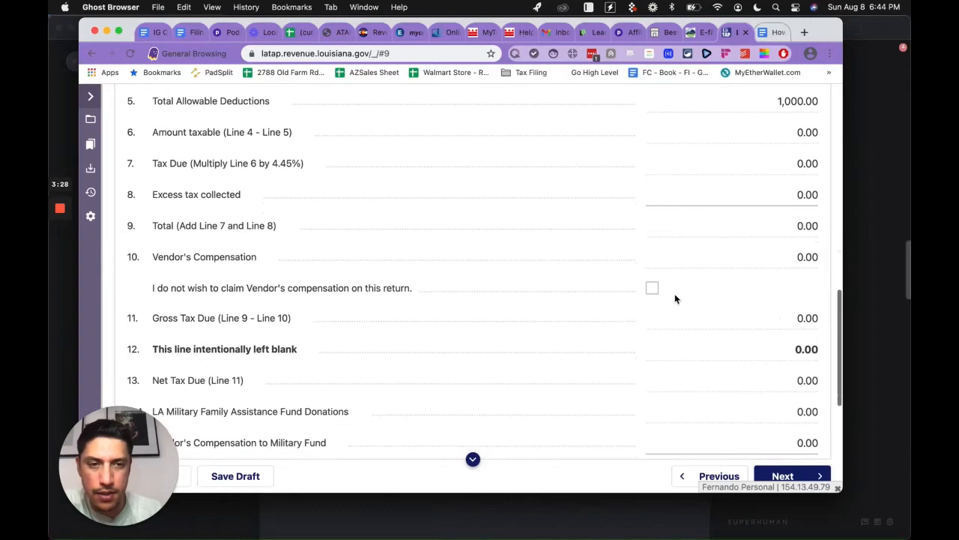
{"action": "scroll", "scroll_direction": "down", "scroll_amount": 3}
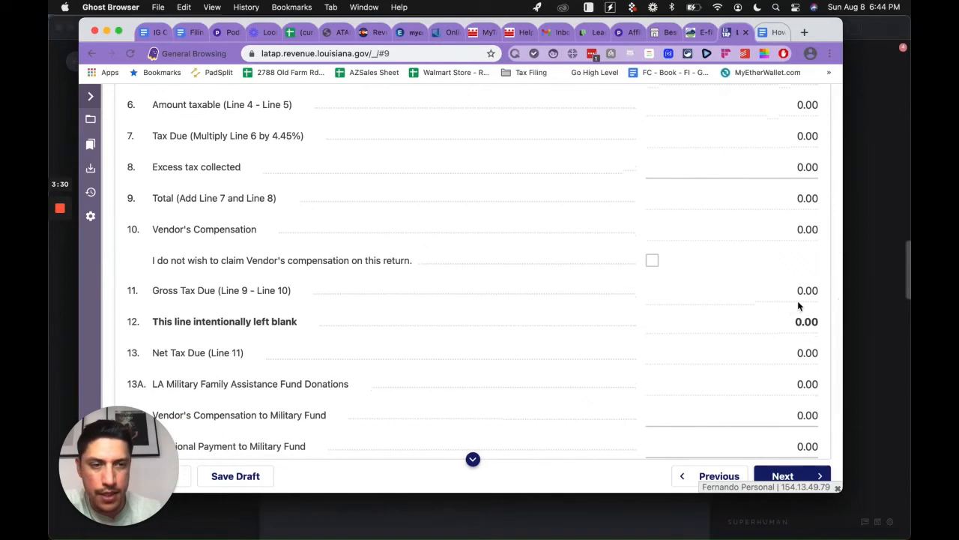
{"action": "scroll", "scroll_direction": "down", "scroll_amount": 3}
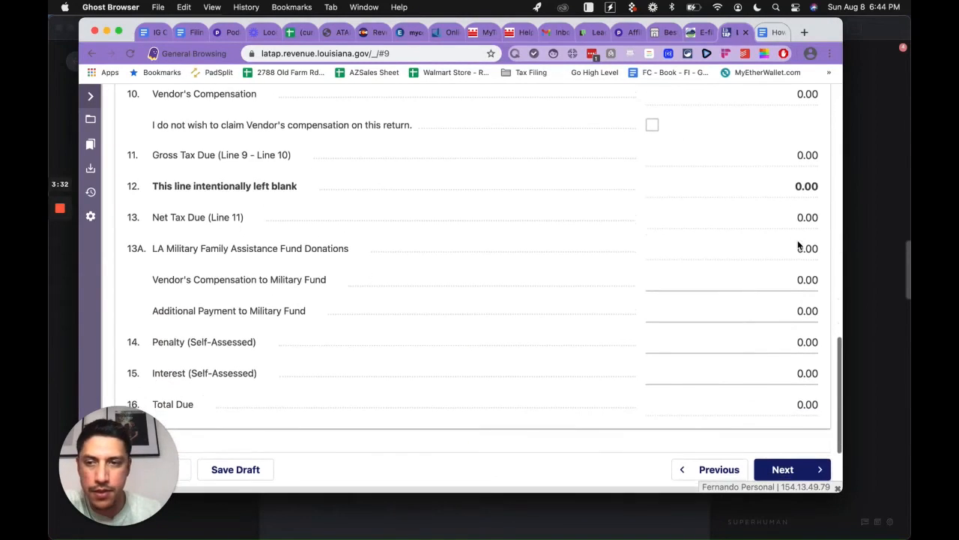
{"action": "scroll", "scroll_direction": "down", "scroll_amount": 3}
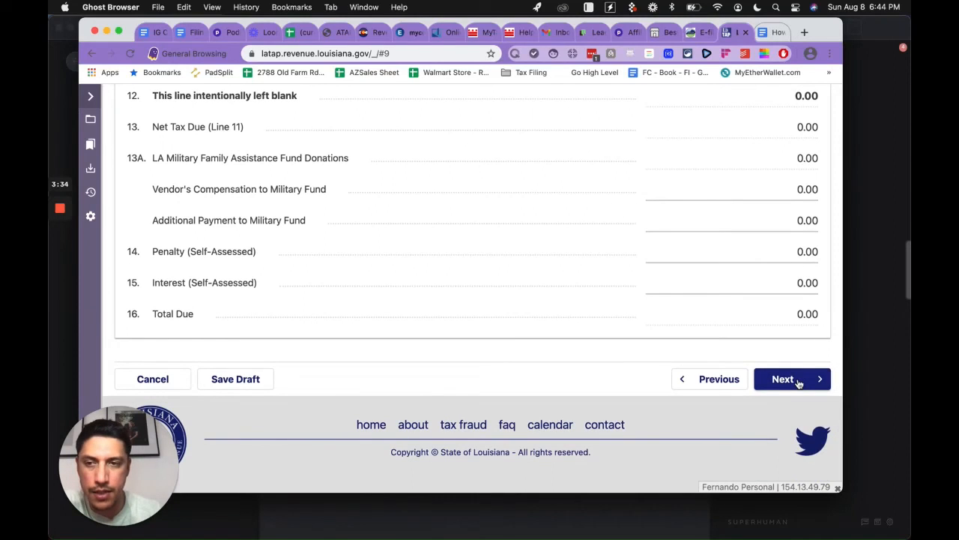
Advance to the Paid Preparer page, then cancel the return in progress.
{"action": "left_click", "coordinate": [782, 378]}
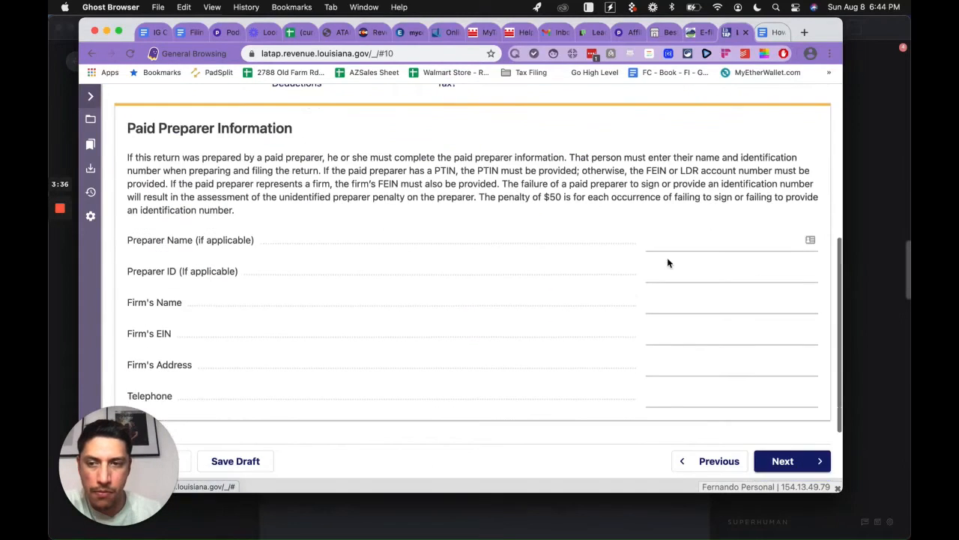
{"action": "scroll", "scroll_direction": "down", "scroll_amount": 3}
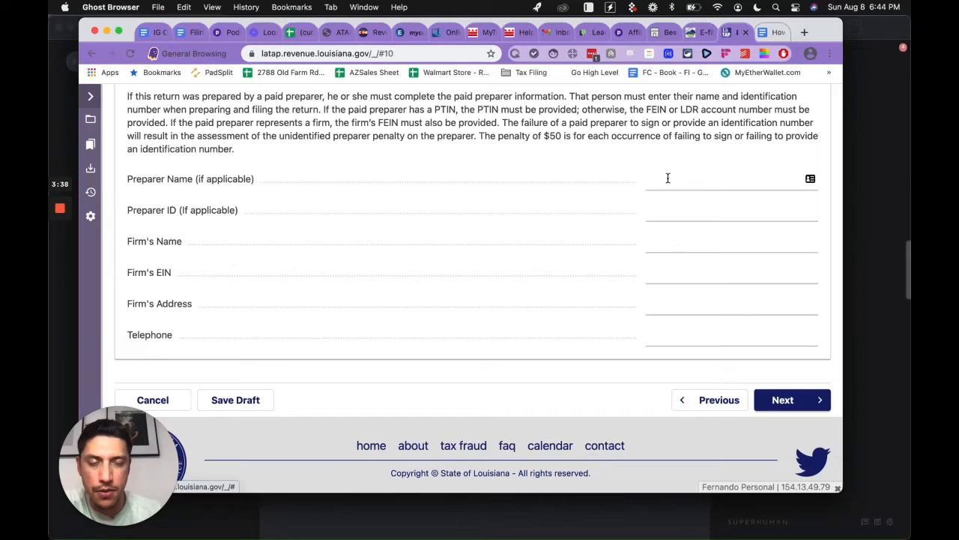
{"action": "left_click", "coordinate": [730, 178]}
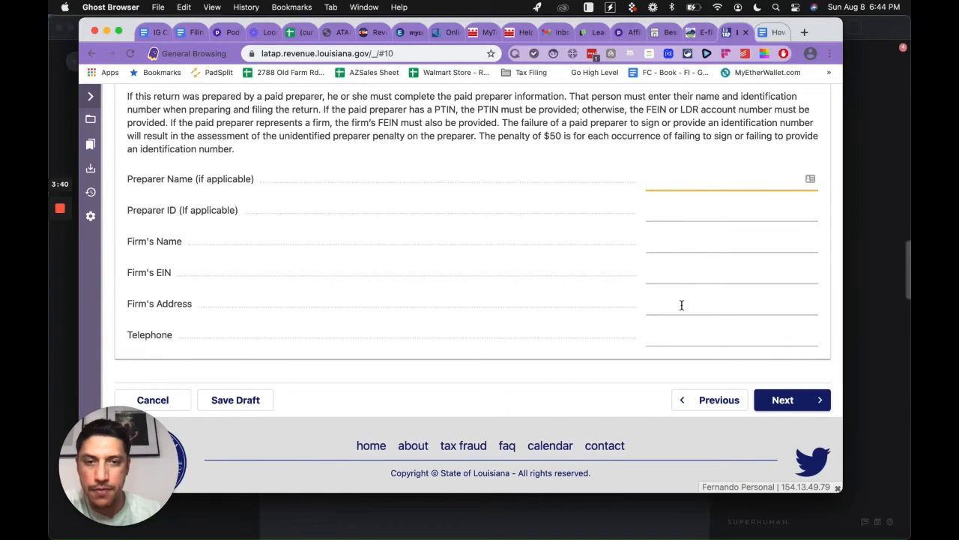
{"action": "scroll", "scroll_direction": "down", "scroll_amount": 3}
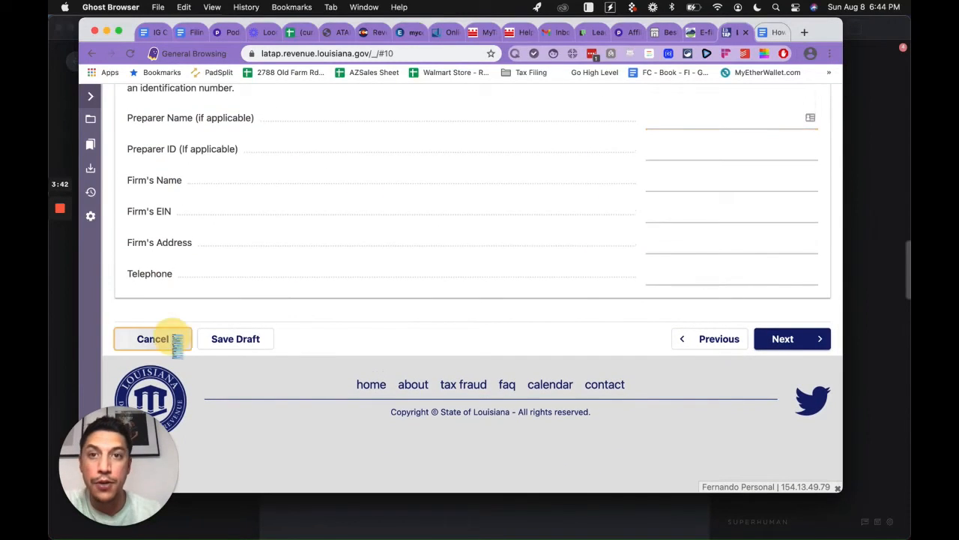
{"action": "left_click", "coordinate": [783, 338]}
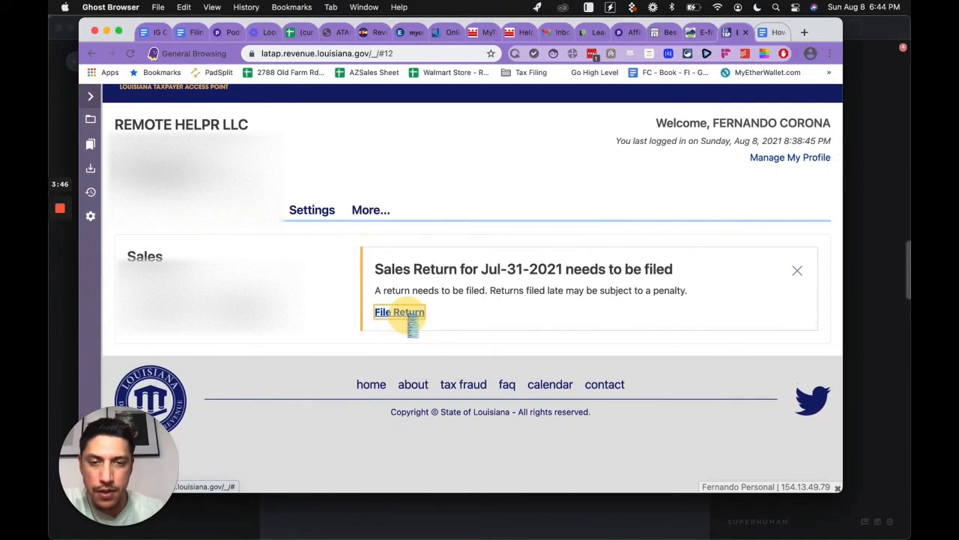
Restart the July 2021 return and answer No to leasing motor vehicles.
{"action": "left_click", "coordinate": [399, 311]}
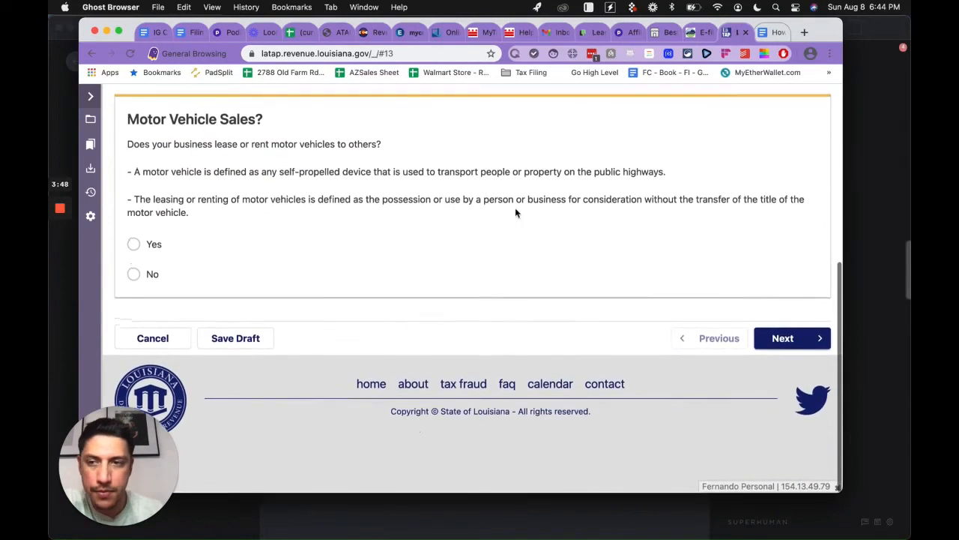
{"action": "left_click", "coordinate": [133, 274]}
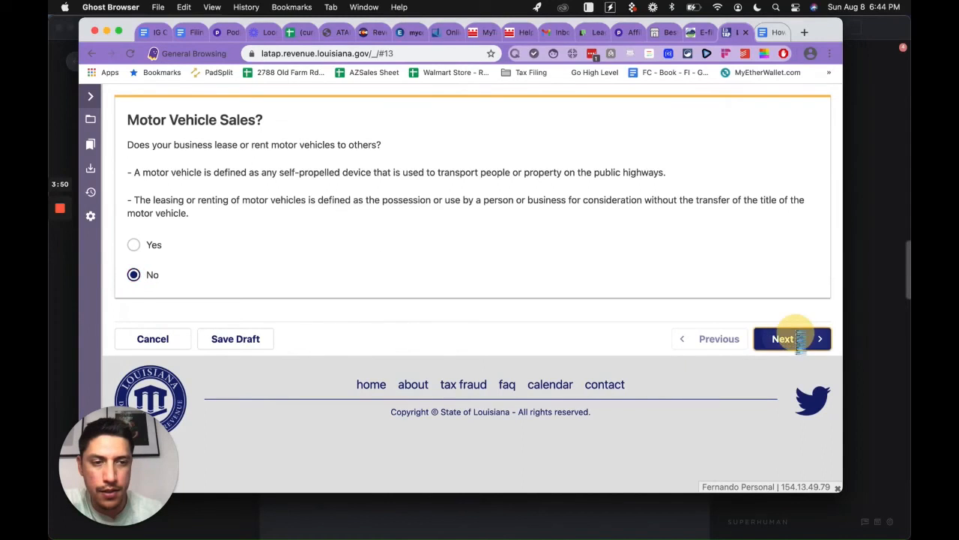
{"action": "left_click", "coordinate": [783, 339]}
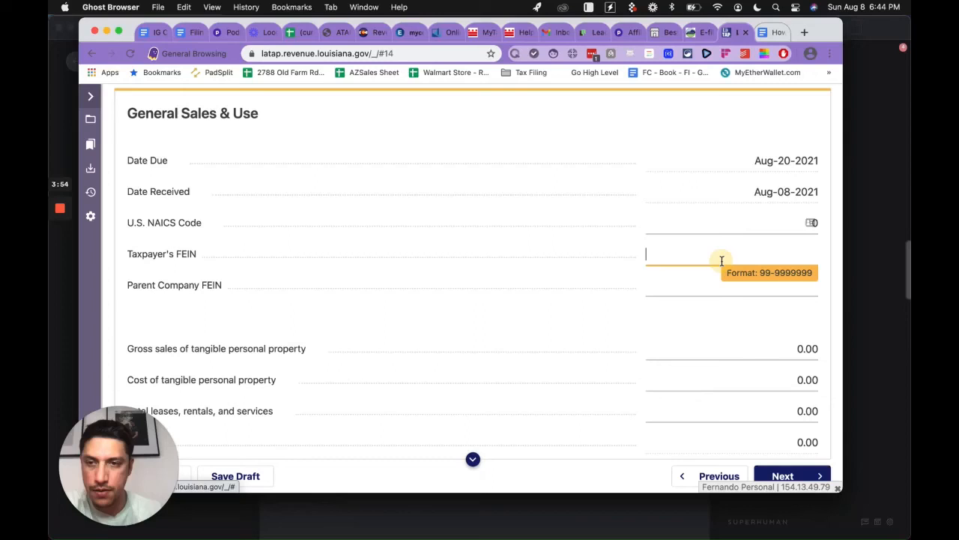
{"action": "type", "text": "84-2928739"}
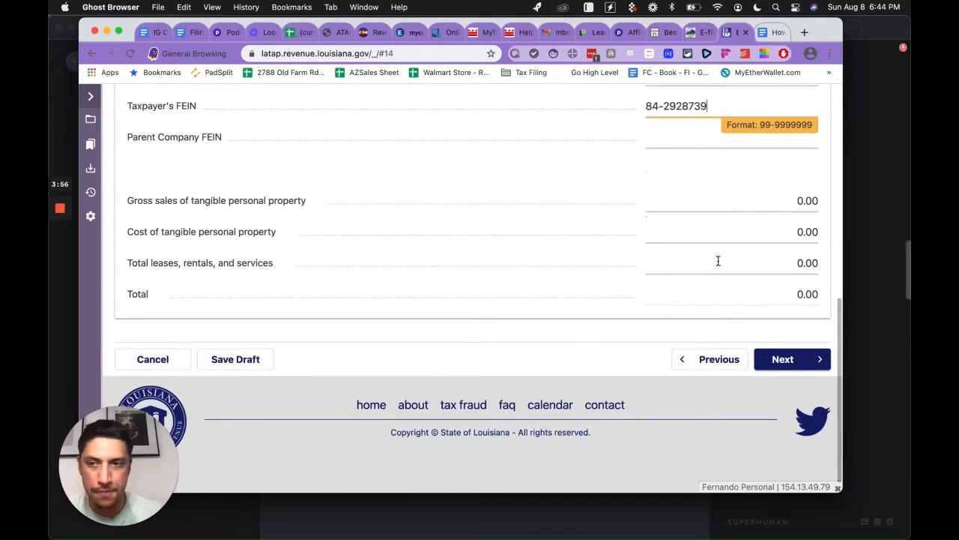
{"action": "left_click", "coordinate": [783, 359]}
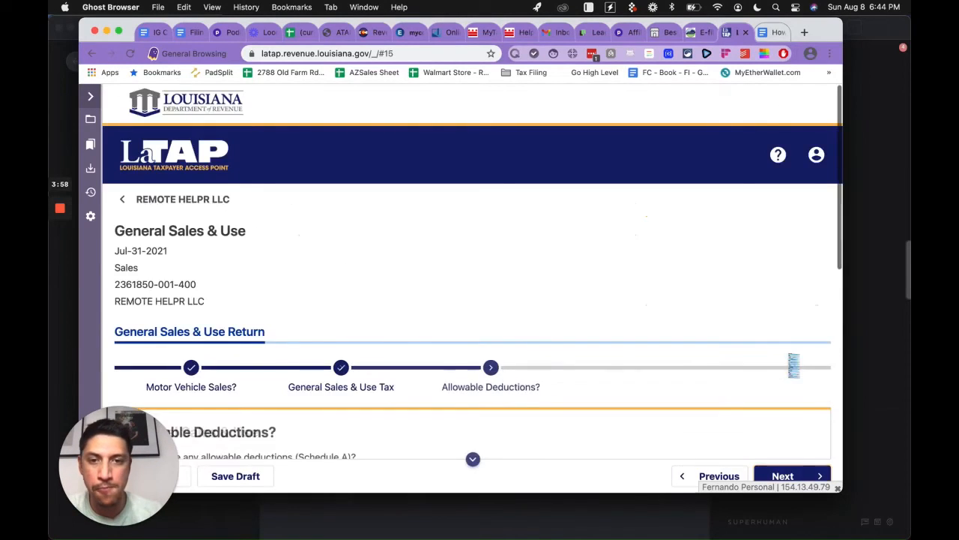
{"action": "scroll", "scroll_direction": "down", "scroll_amount": 3}
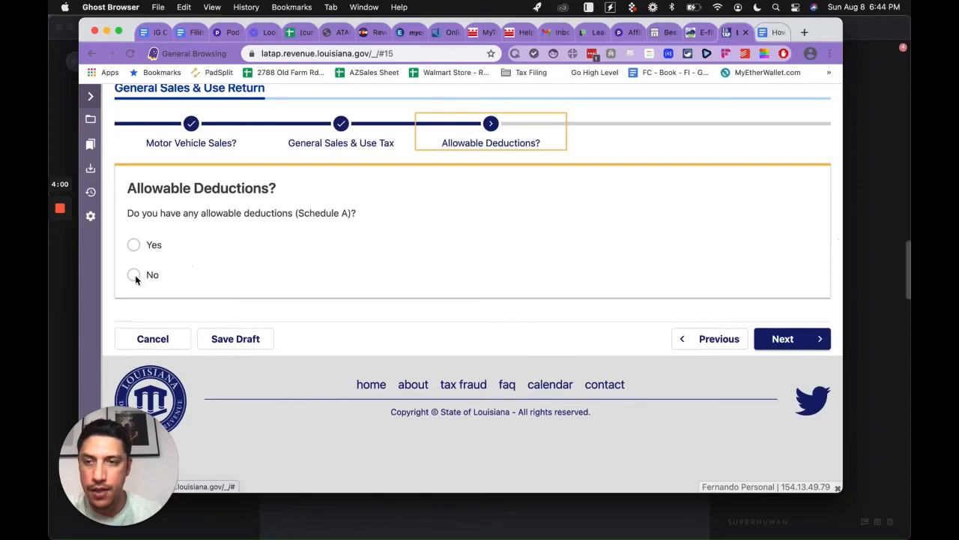
{"action": "left_click", "coordinate": [134, 274]}
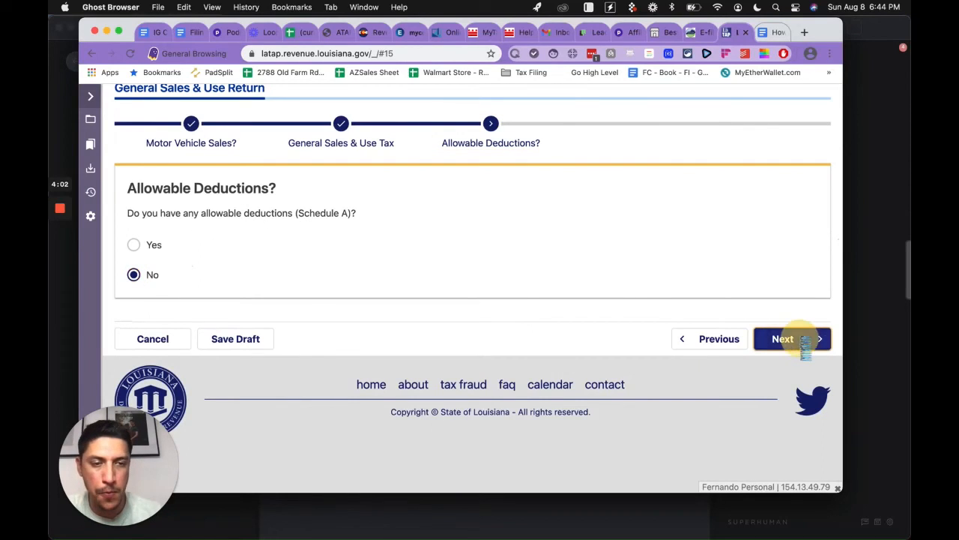
{"action": "left_click", "coordinate": [782, 339]}
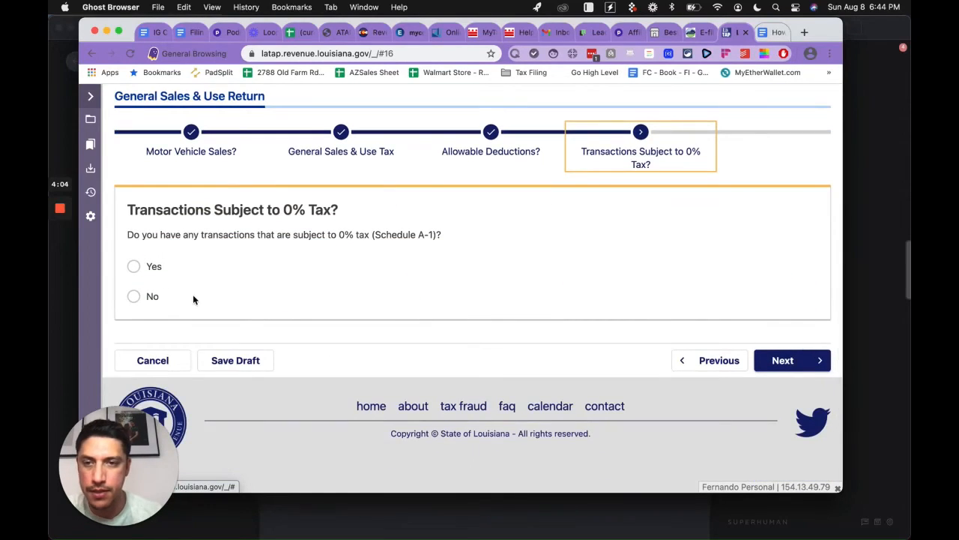
{"action": "left_click", "coordinate": [783, 360]}
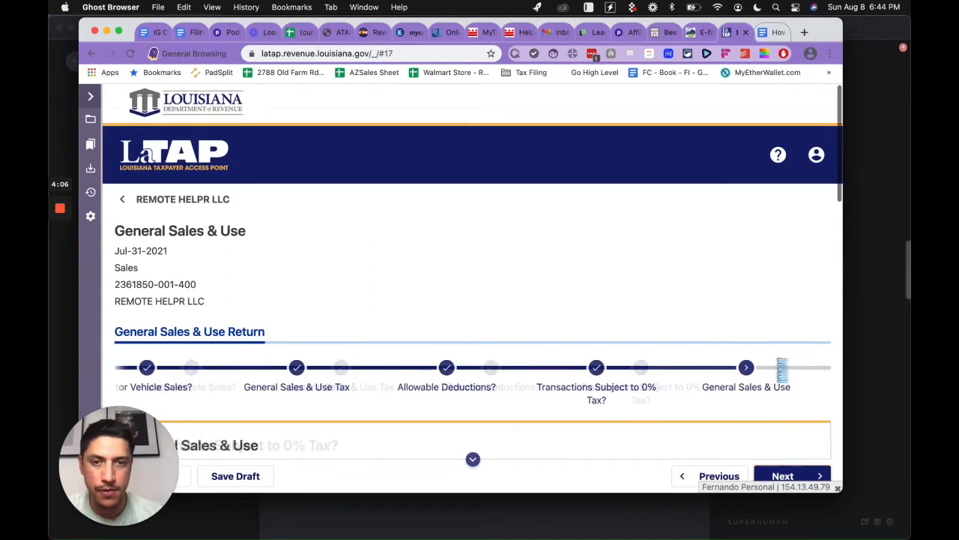
Pass the zero-dollar tax summary and the empty Paid Preparer page.
{"action": "scroll", "scroll_direction": "down", "scroll_amount": 3}
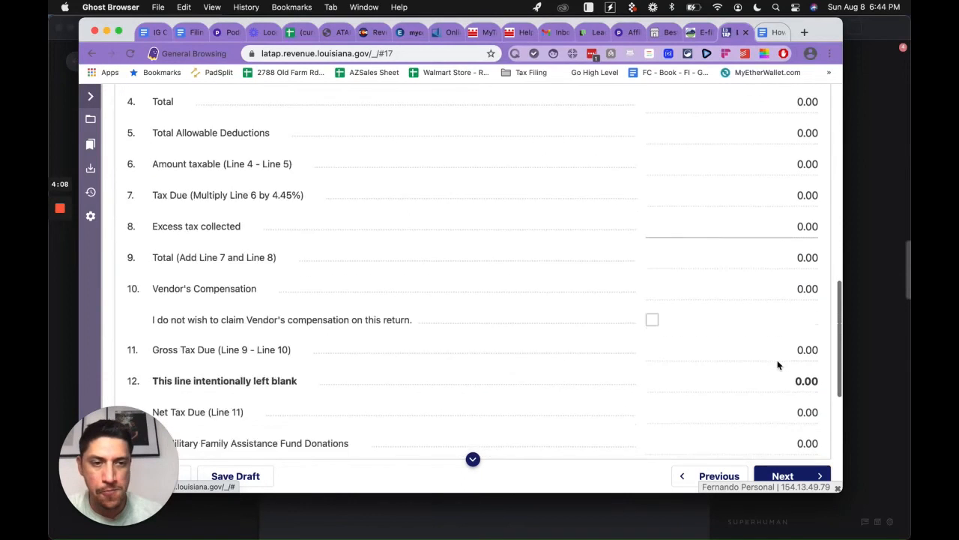
{"action": "left_click", "coordinate": [783, 476]}
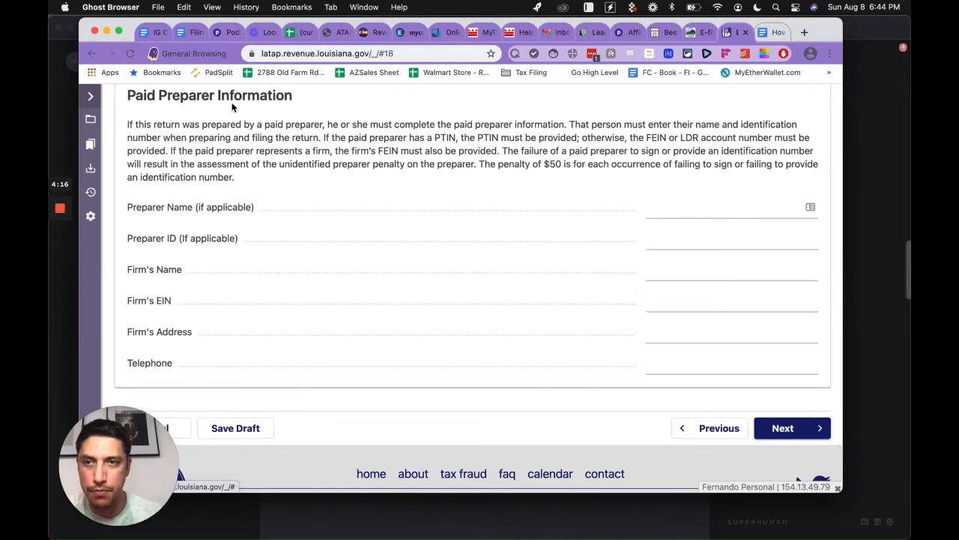
{"action": "scroll", "scroll_direction": "down", "scroll_amount": 3}
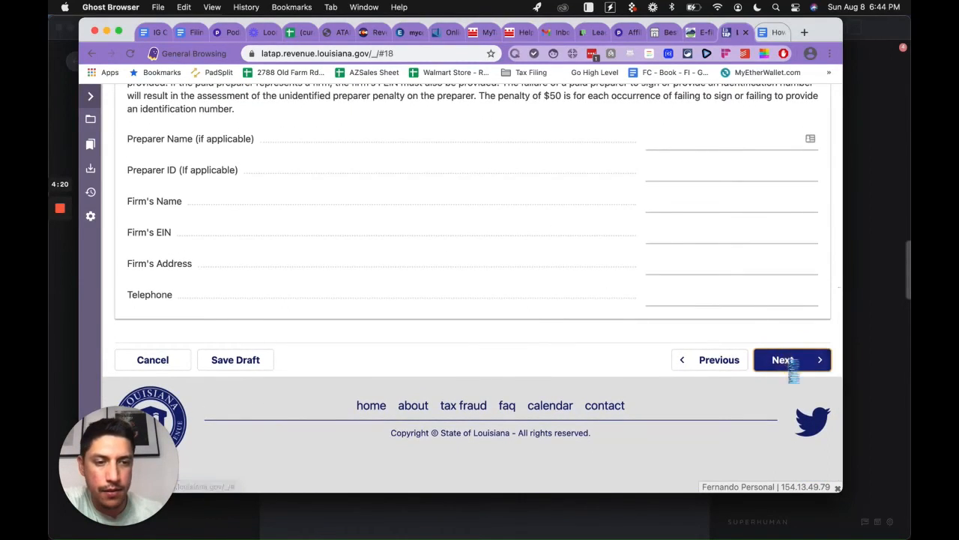
{"action": "left_click", "coordinate": [782, 360]}
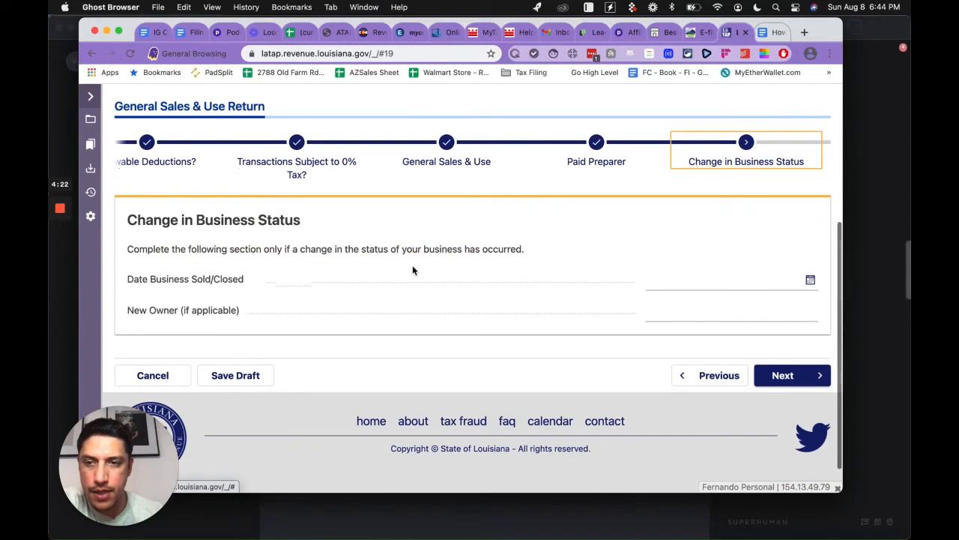
{"action": "mouse_move", "coordinate": [576, 321]}
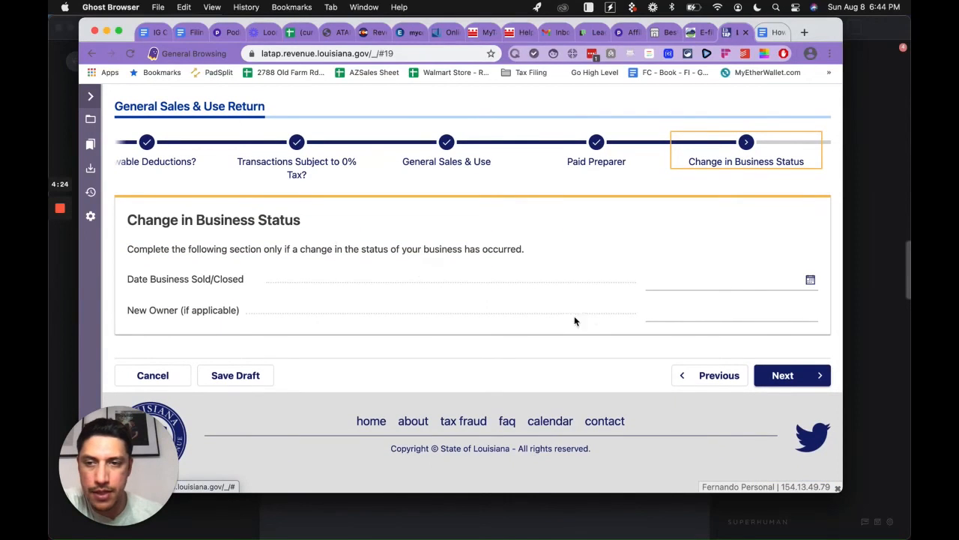
Go to Review and Submit and submit the return, opening the signature confirmation.
{"action": "left_click", "coordinate": [783, 375]}
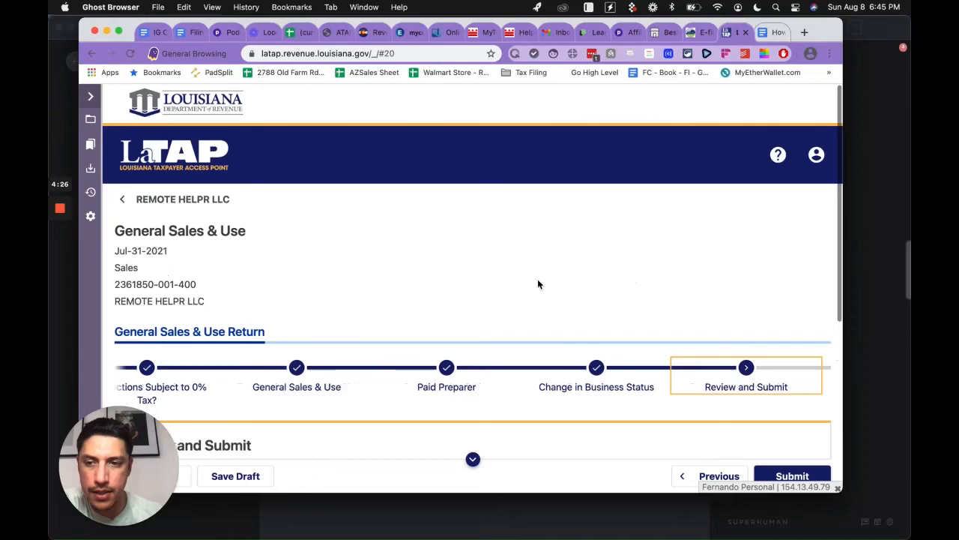
{"action": "scroll", "scroll_direction": "down", "scroll_amount": 3}
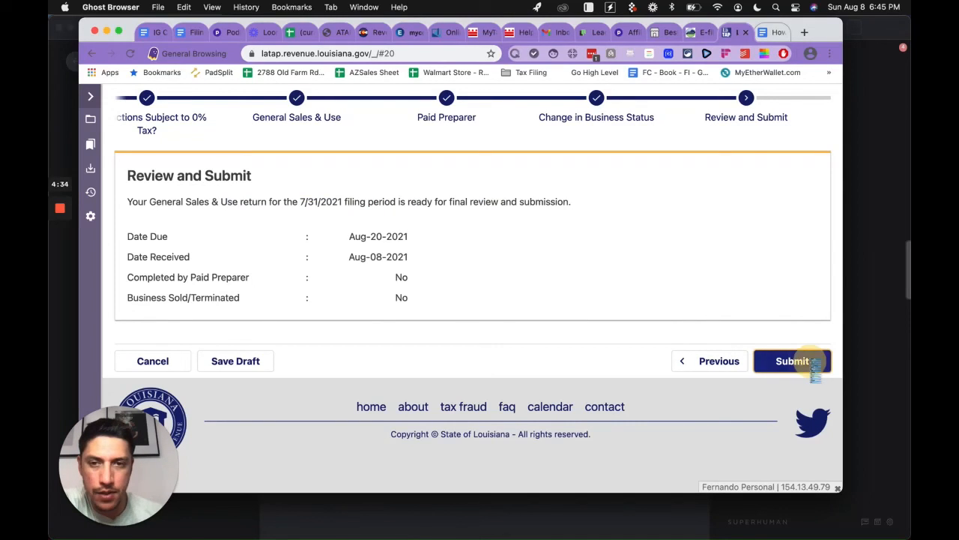
{"action": "left_click", "coordinate": [793, 360]}
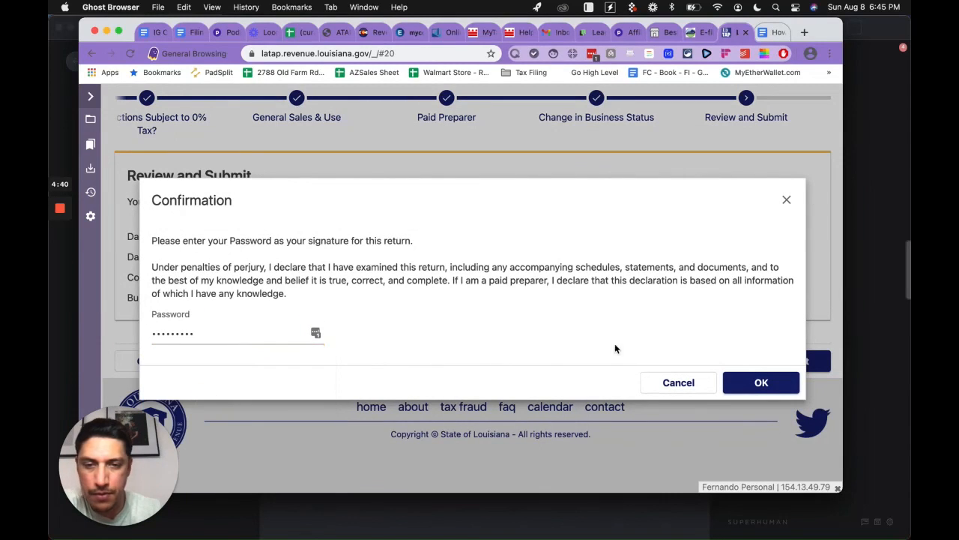
{"action": "left_click", "coordinate": [761, 383]}
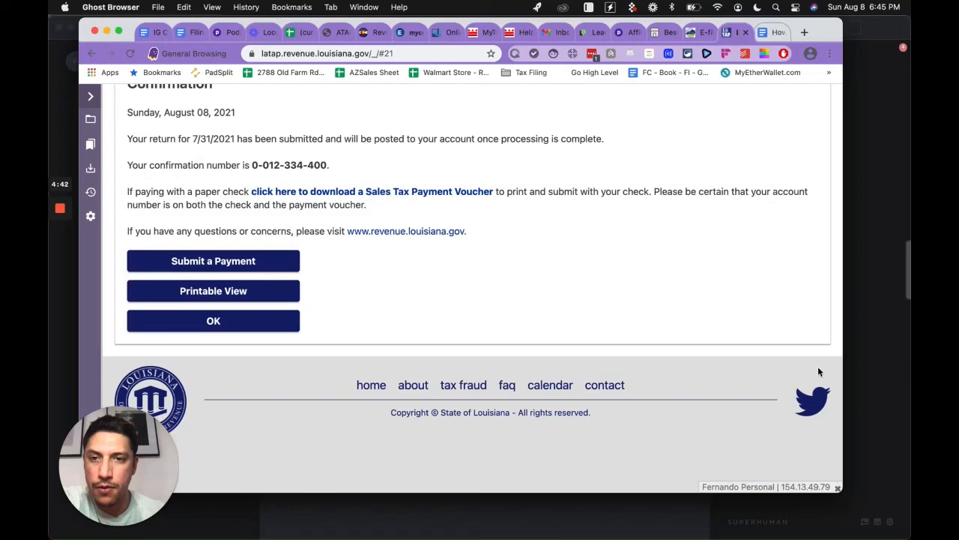
{"action": "scroll", "scroll_direction": "up", "scroll_amount": 3}
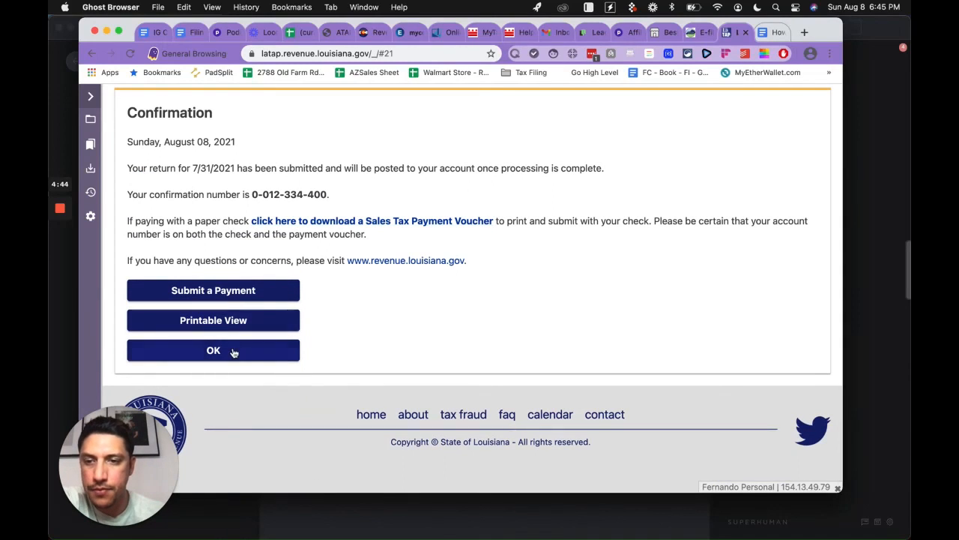
{"action": "left_click", "coordinate": [213, 350]}
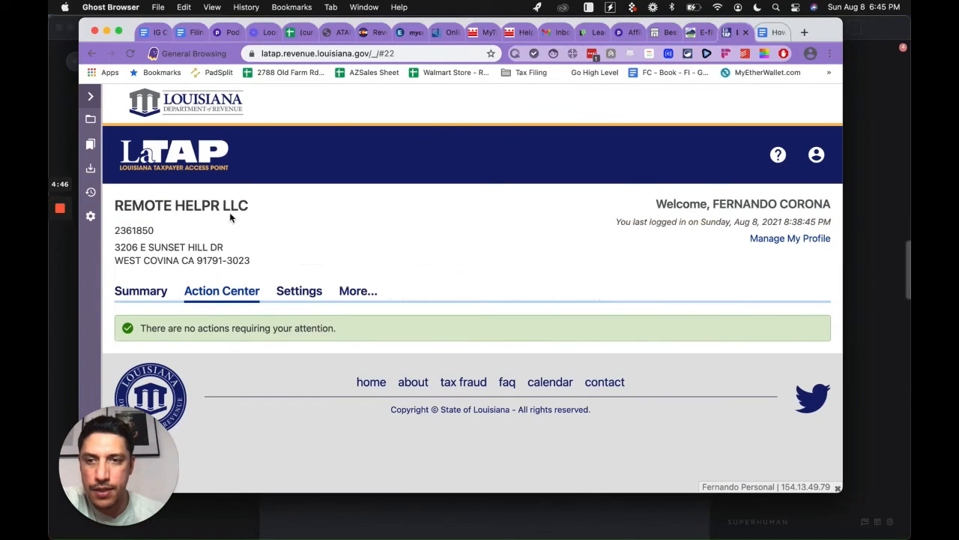
{"action": "mouse_move", "coordinate": [345, 171]}
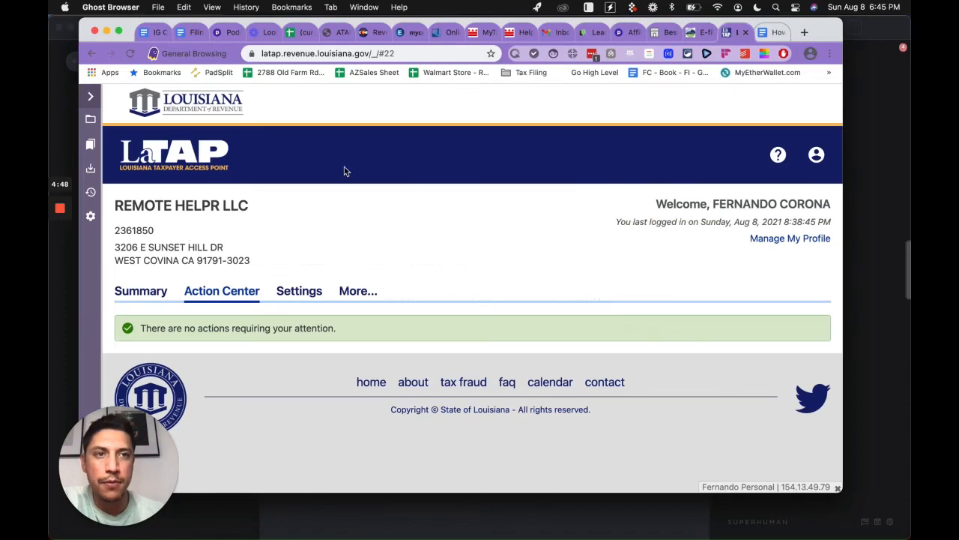